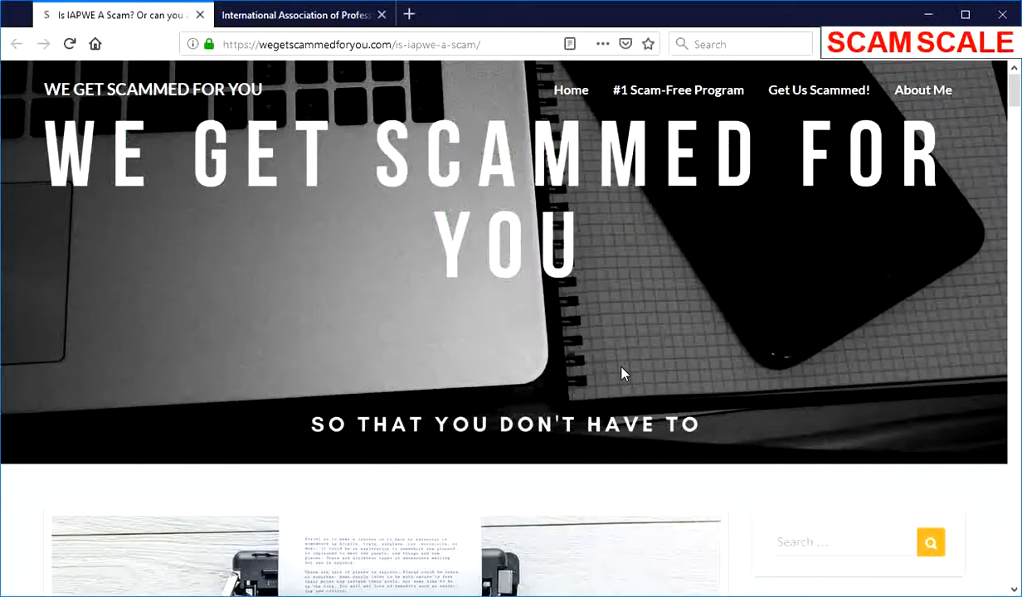
mouse_move(534, 353)
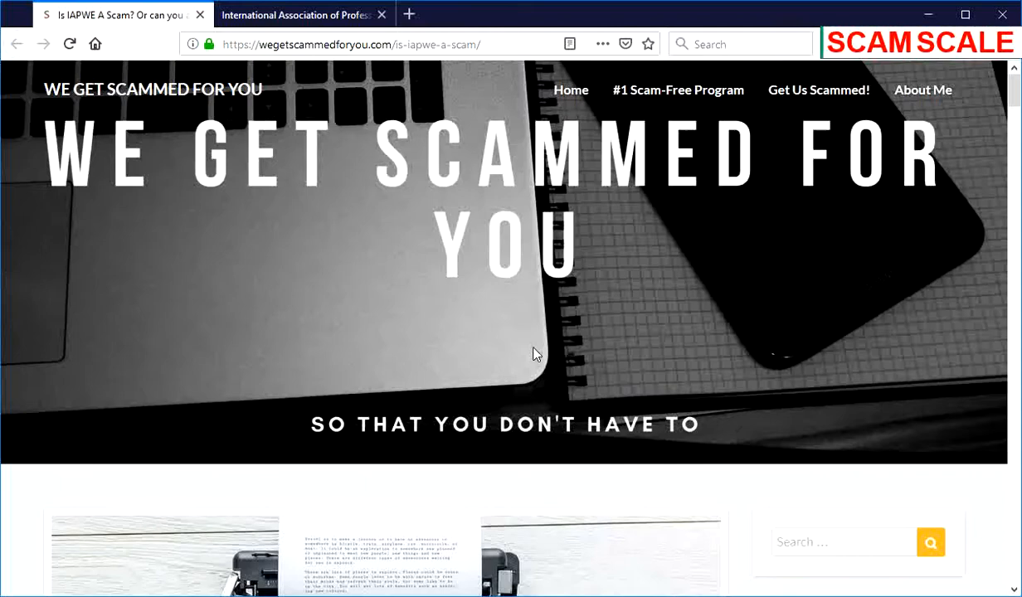
Step: Scroll past the site header image to the 'Is IAPWE A Scam?' post title
scroll(down, 3)
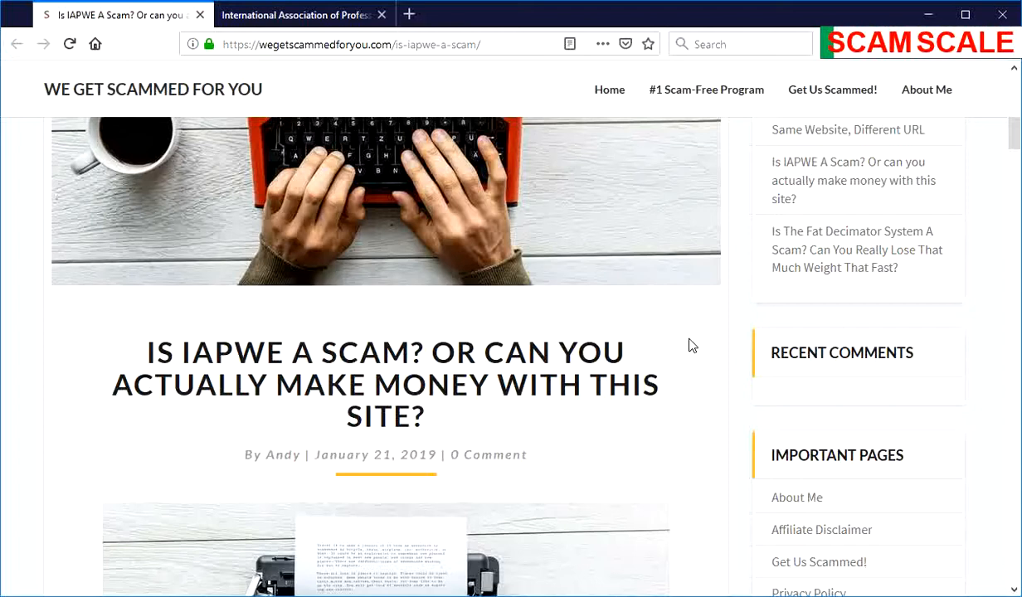
mouse_move(689, 344)
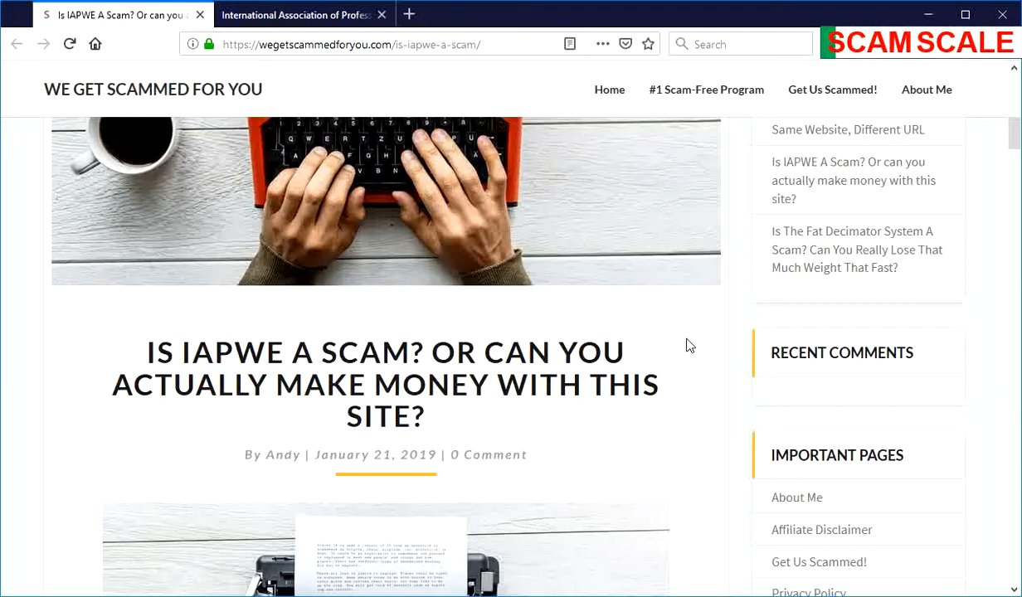
Step: Scroll past the website, product and rating summary to the Craigslist ad screenshot
scroll(down, 3)
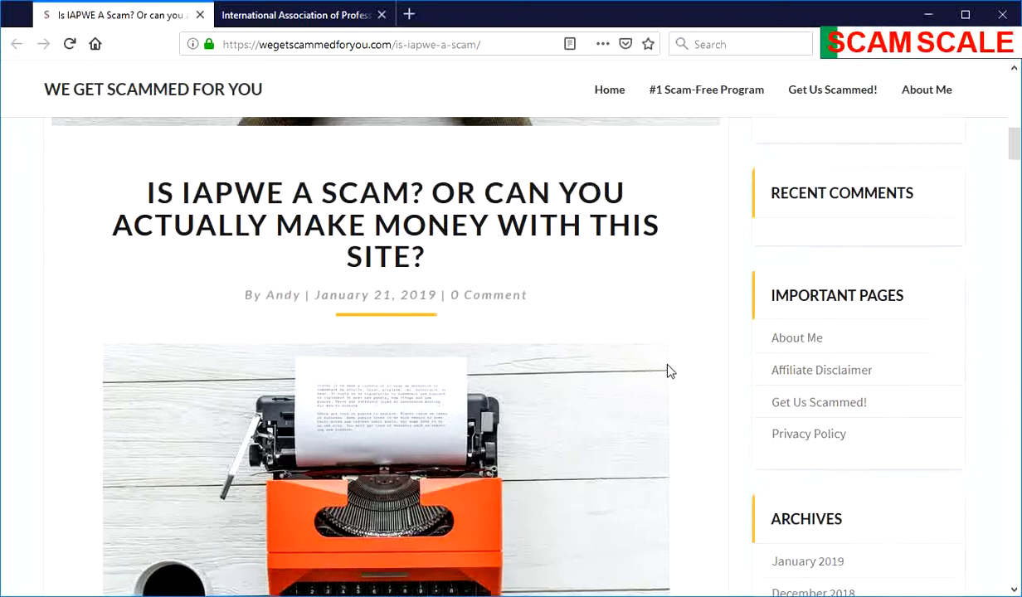
scroll(down, 3)
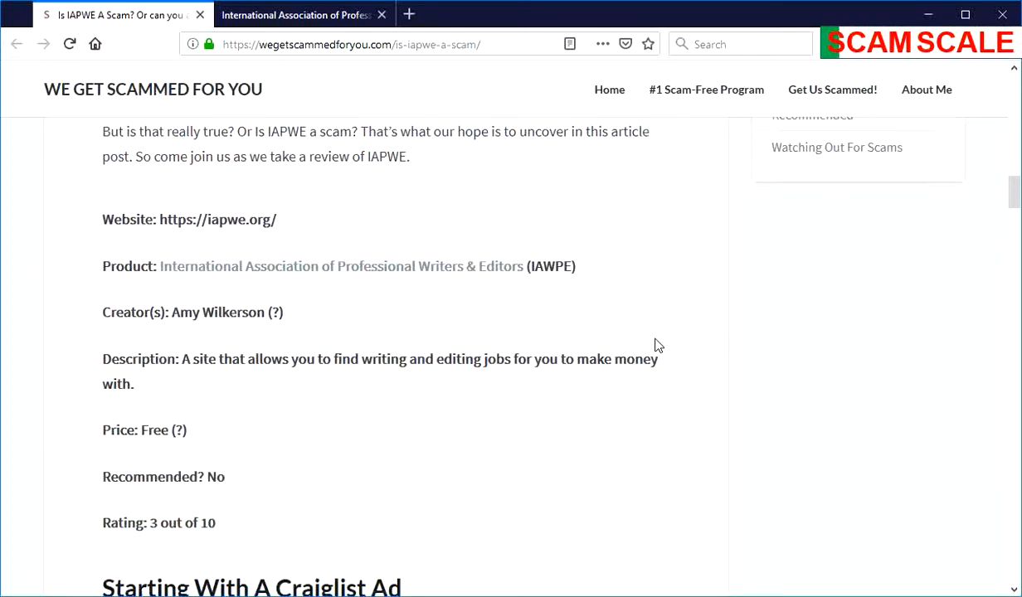
scroll(down, 3)
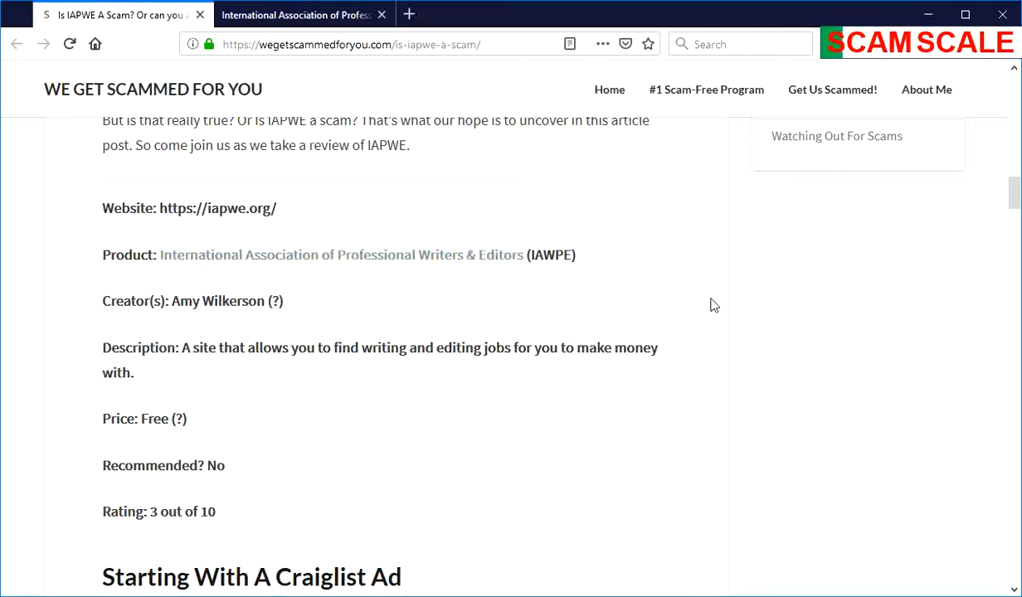
scroll(down, 3)
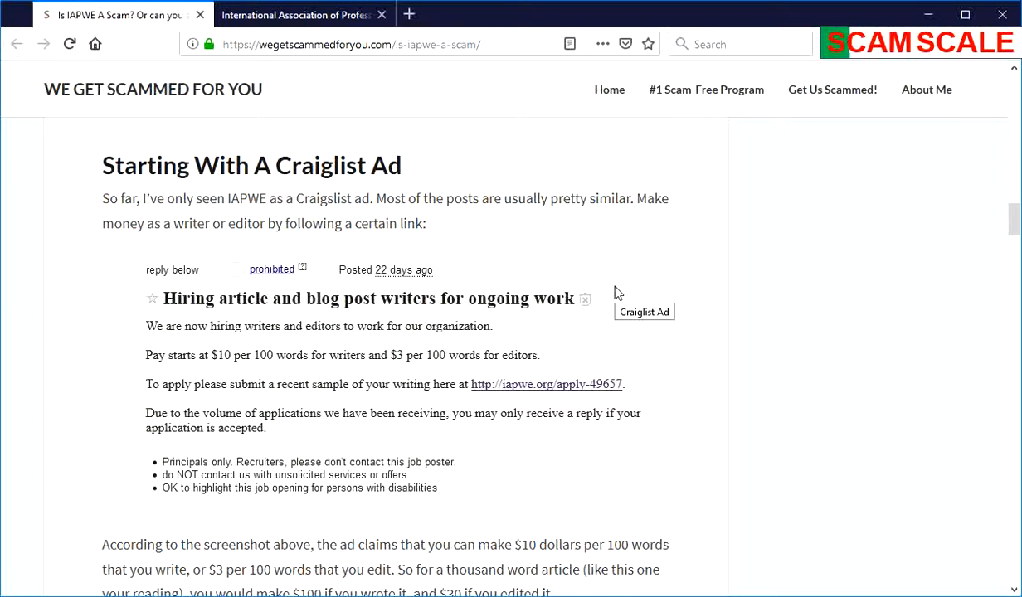
mouse_move(296, 306)
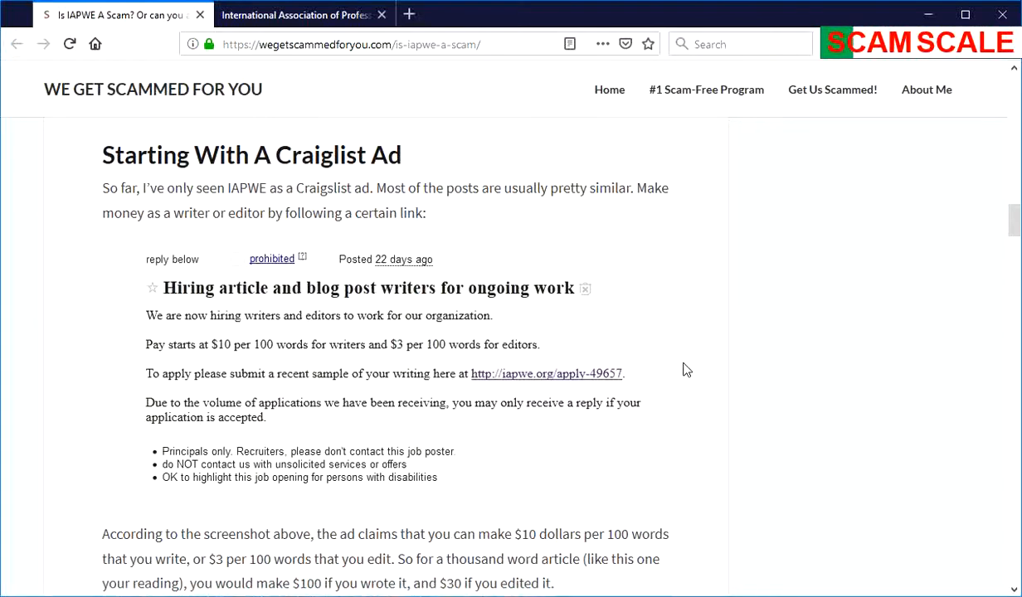
Step: Scroll through the ad's pay claims to the 'checking out the website' heading
scroll(down, 3)
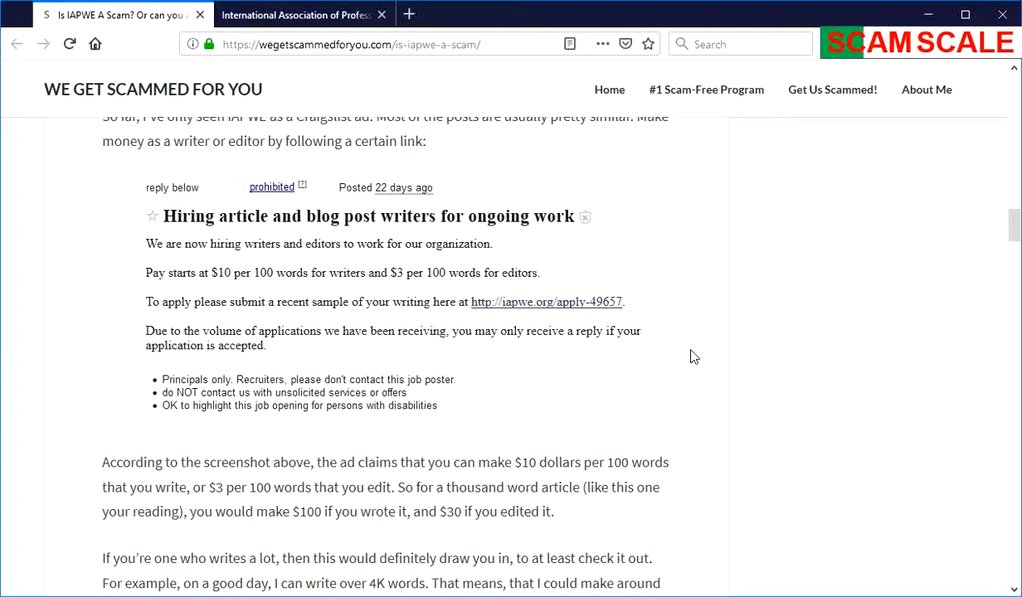
mouse_move(610, 302)
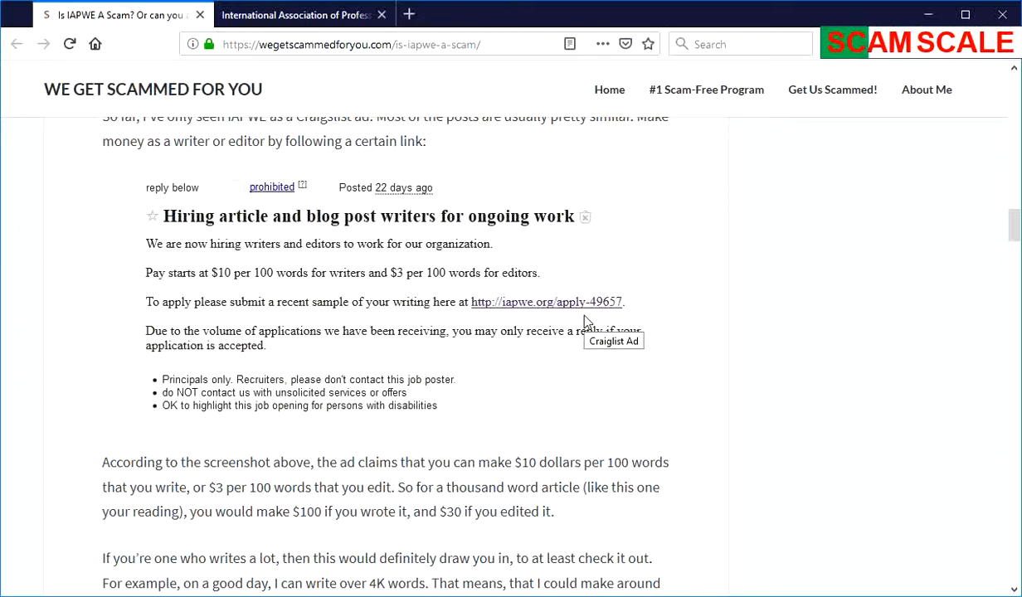
scroll(down, 3)
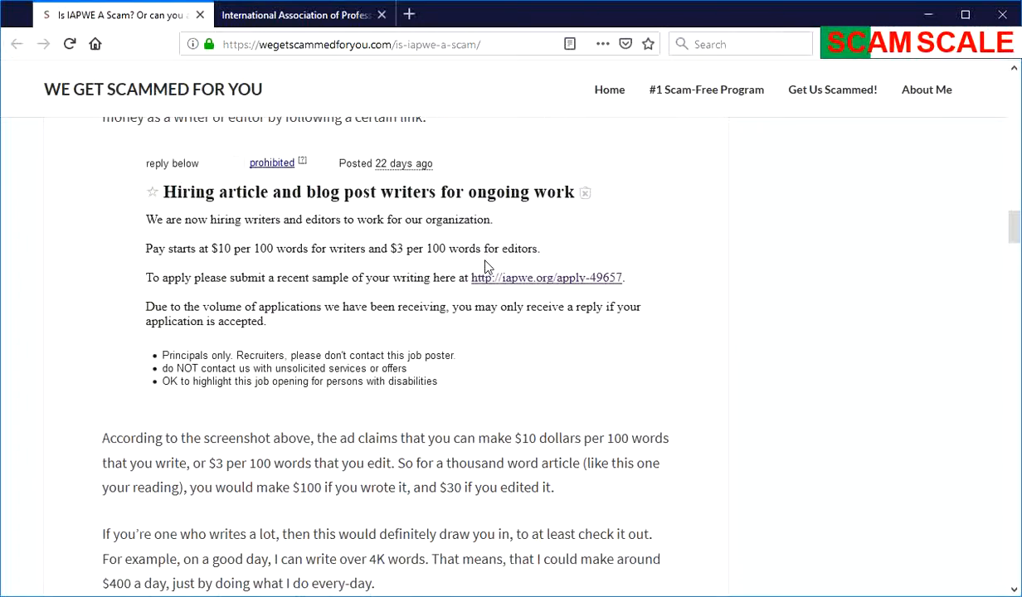
scroll(down, 3)
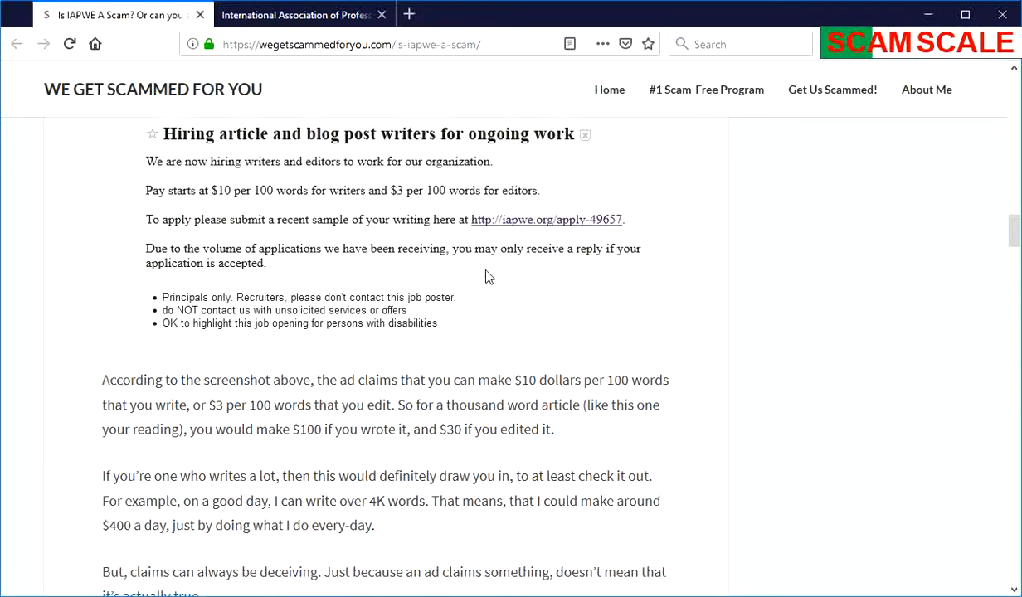
scroll(down, 3)
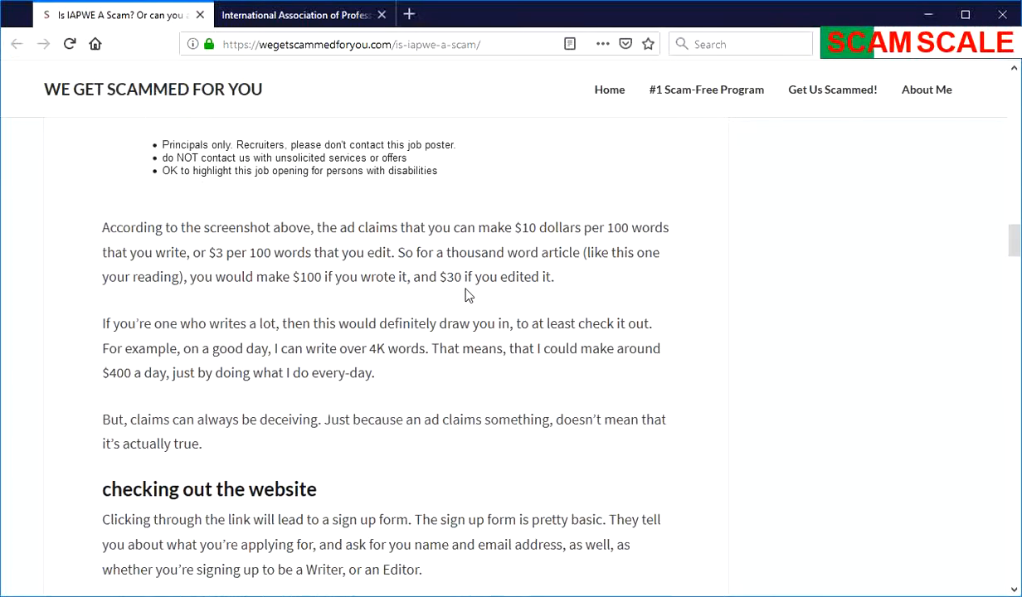
Step: Scroll past the IAPWE signup form screenshots to 'The Long Wait' email screenshot
scroll(down, 3)
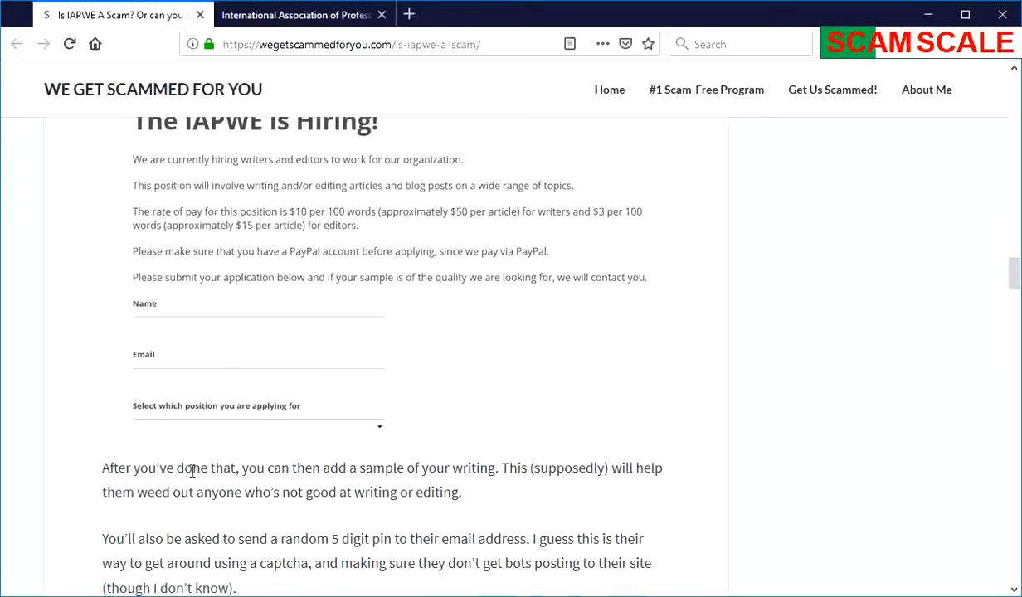
mouse_move(144, 365)
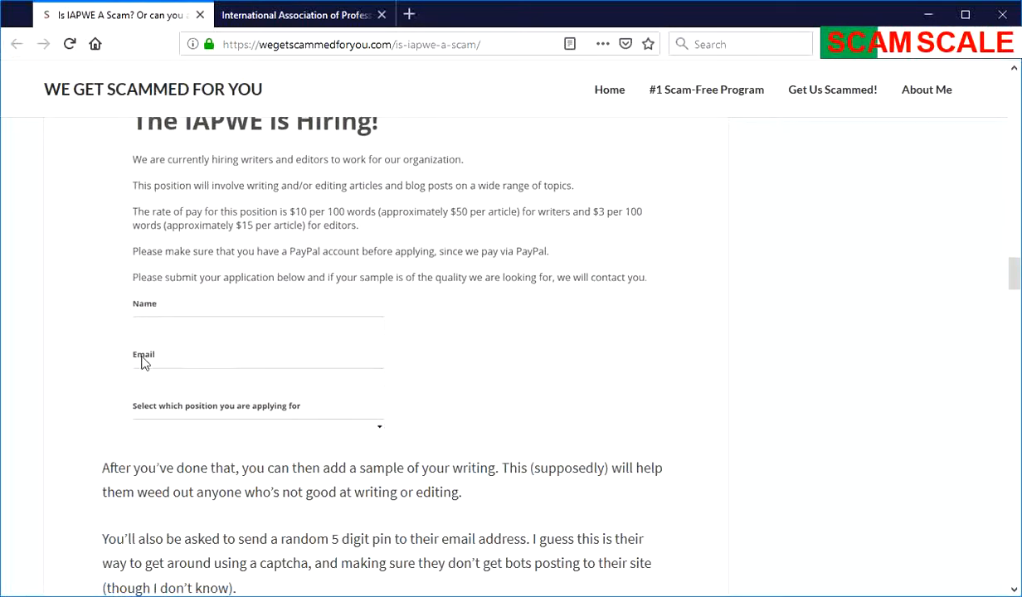
scroll(down, 3)
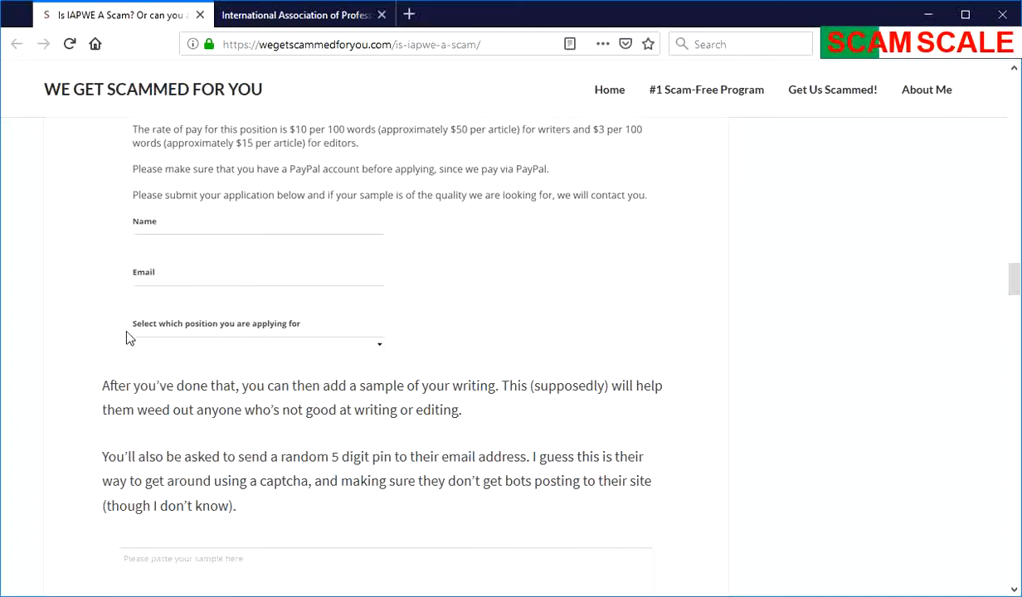
scroll(down, 3)
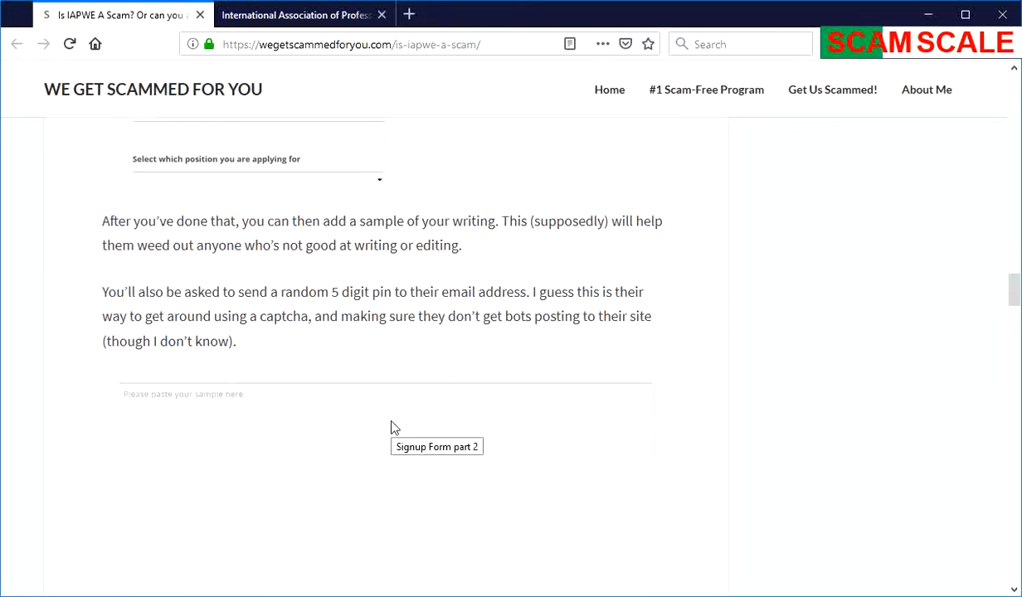
scroll(down, 3)
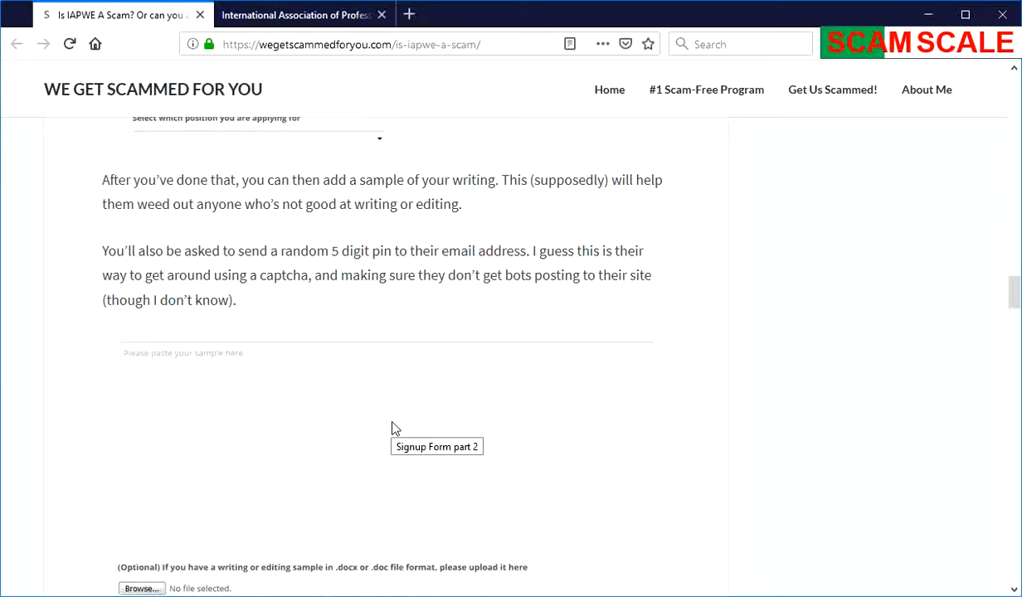
scroll(down, 3)
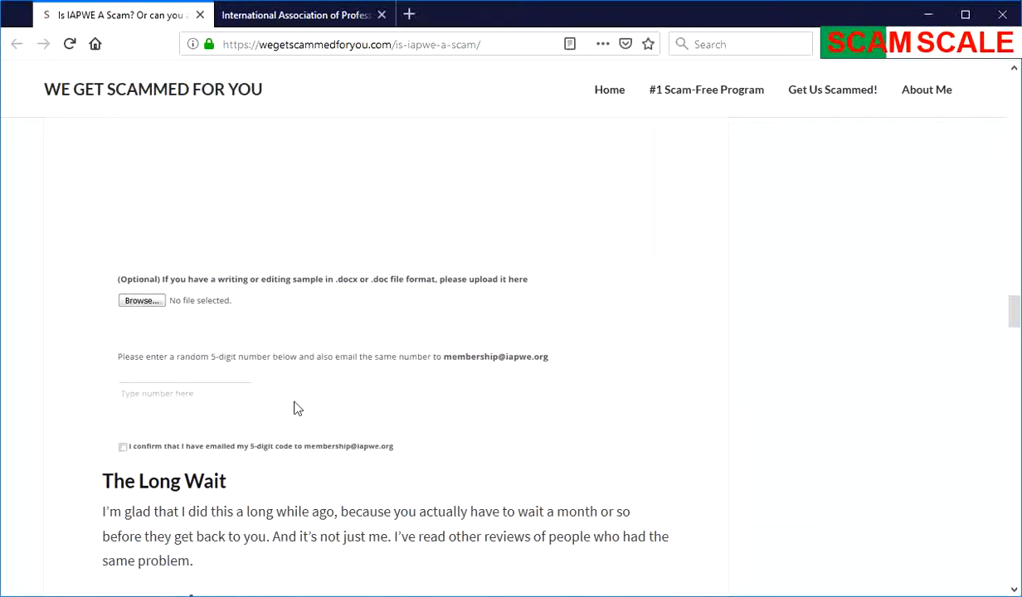
mouse_move(388, 397)
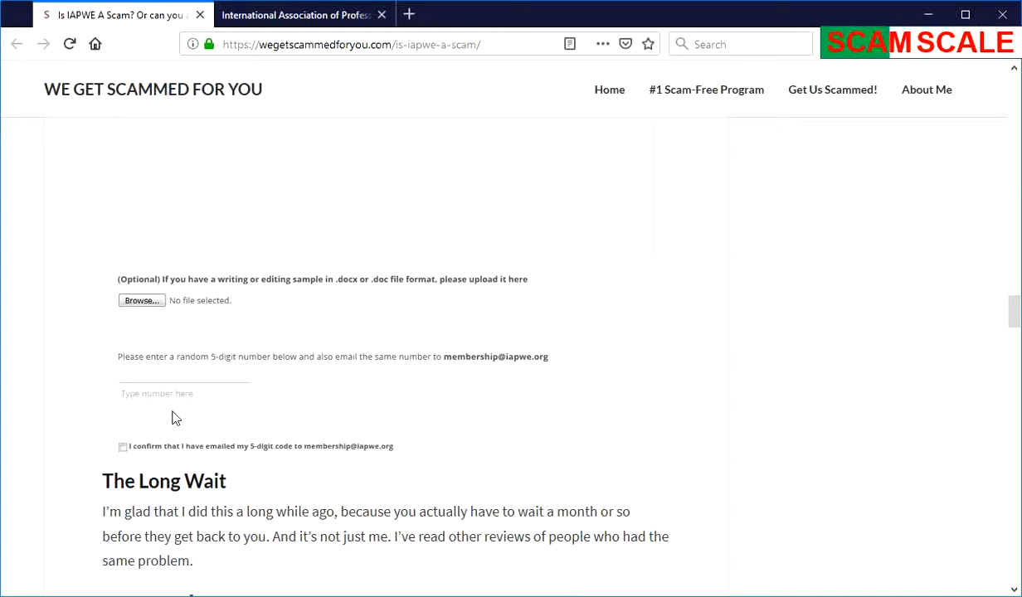
scroll(down, 3)
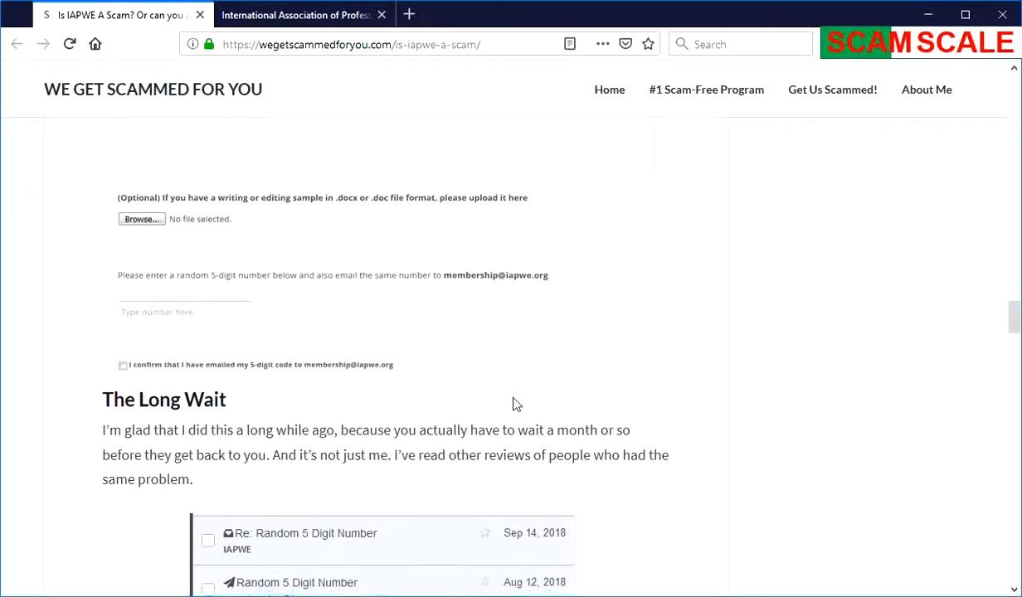
Step: Read down to 'Oh, The Things That You… Don't Get?' and switch to the IAPWE.org tab
scroll(up, 3)
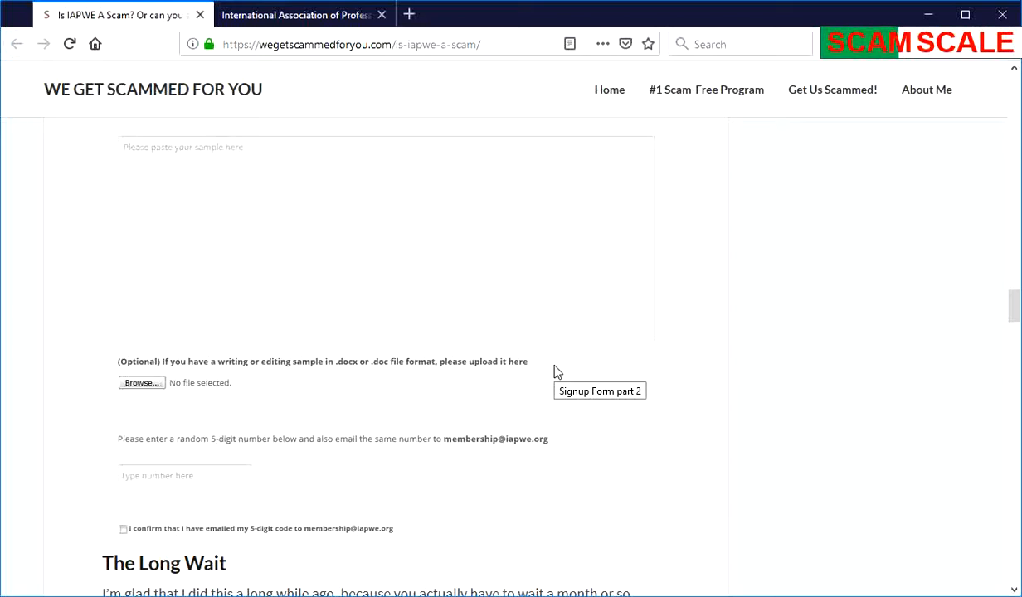
scroll(down, 3)
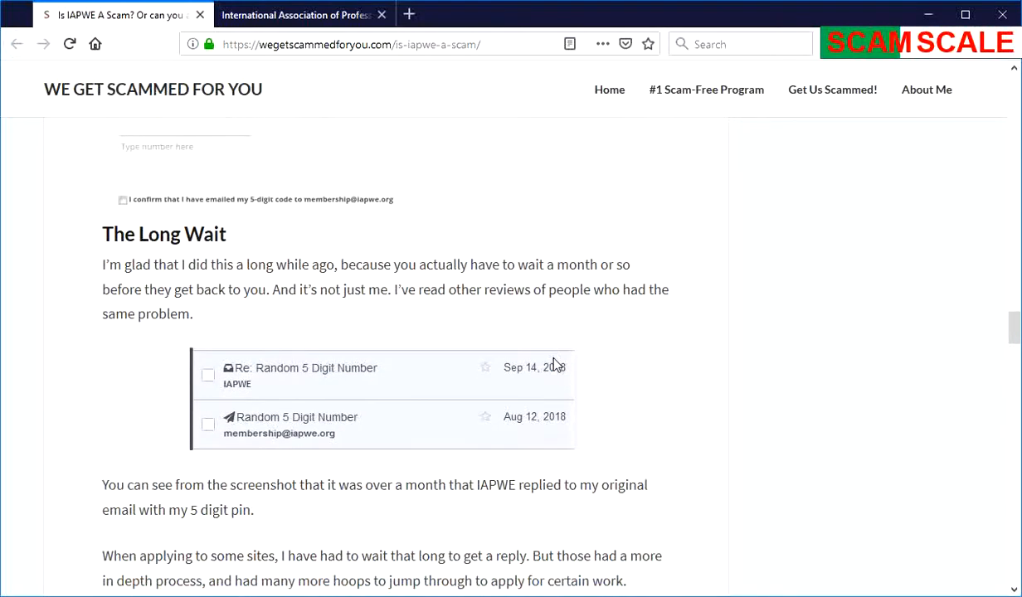
mouse_move(534, 431)
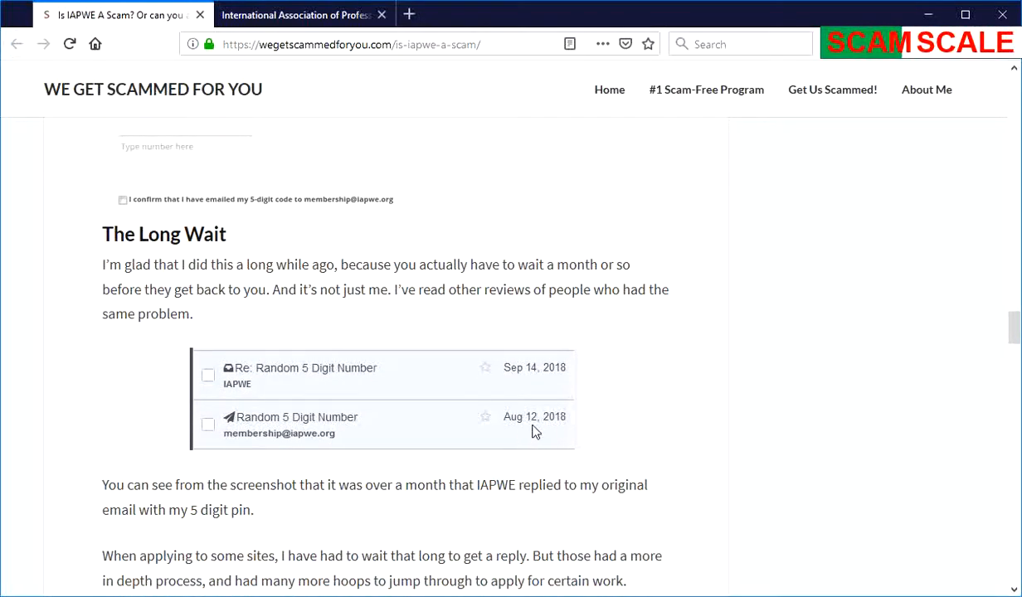
mouse_move(535, 431)
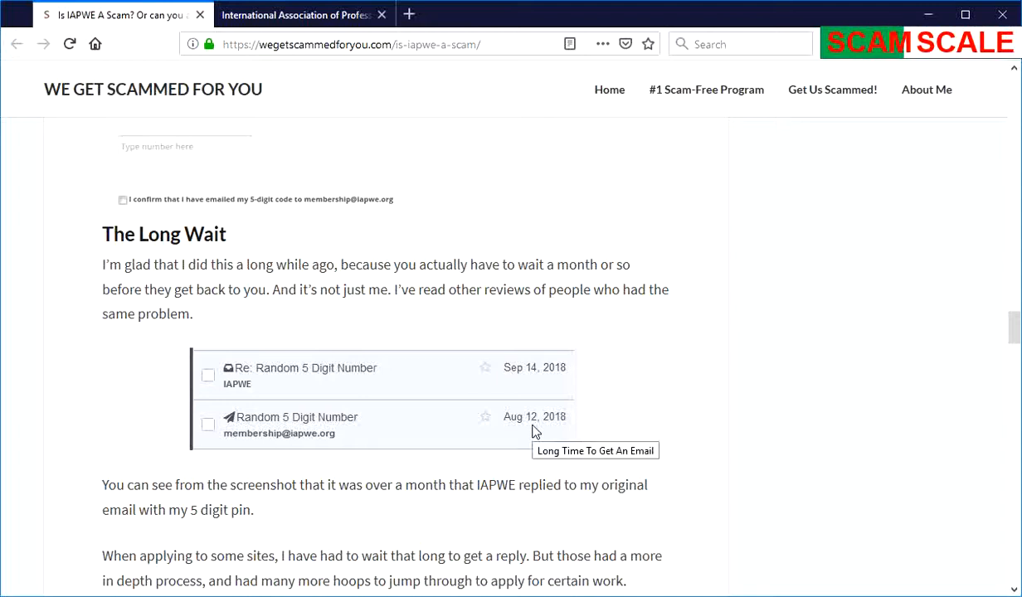
mouse_move(544, 331)
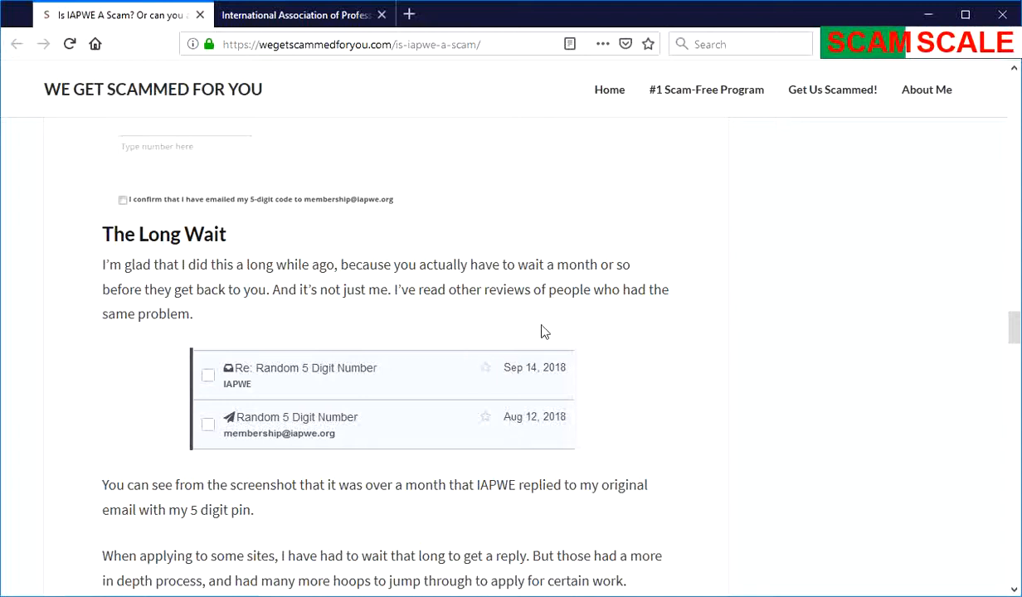
mouse_move(639, 387)
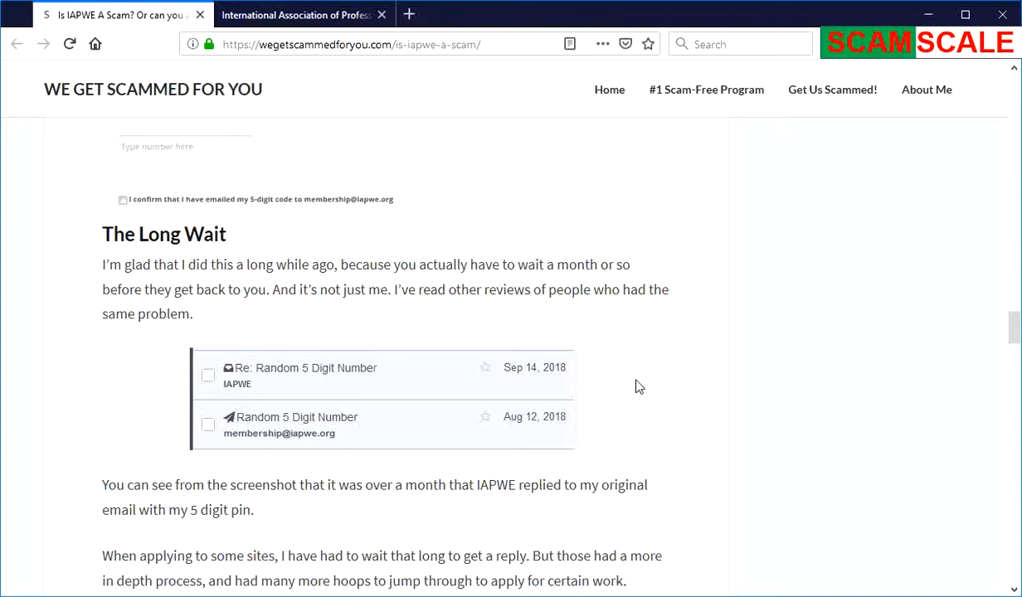
scroll(down, 3)
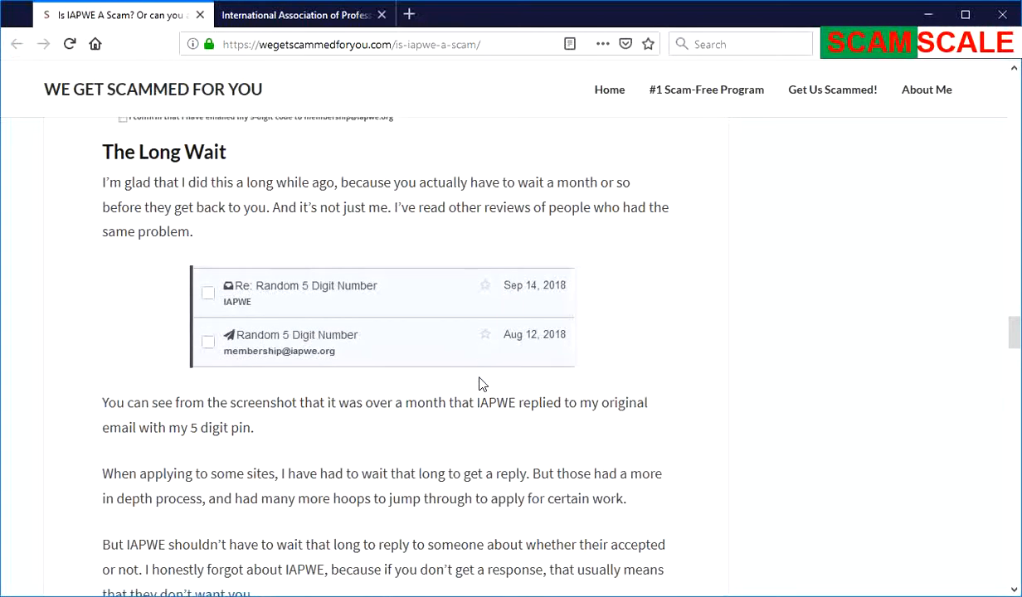
mouse_move(540, 381)
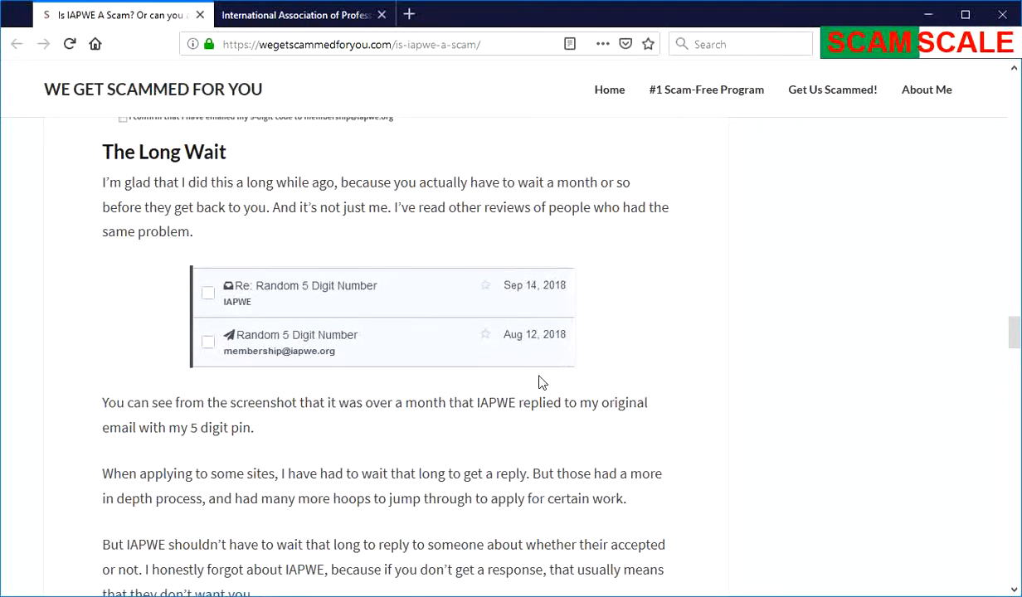
scroll(down, 3)
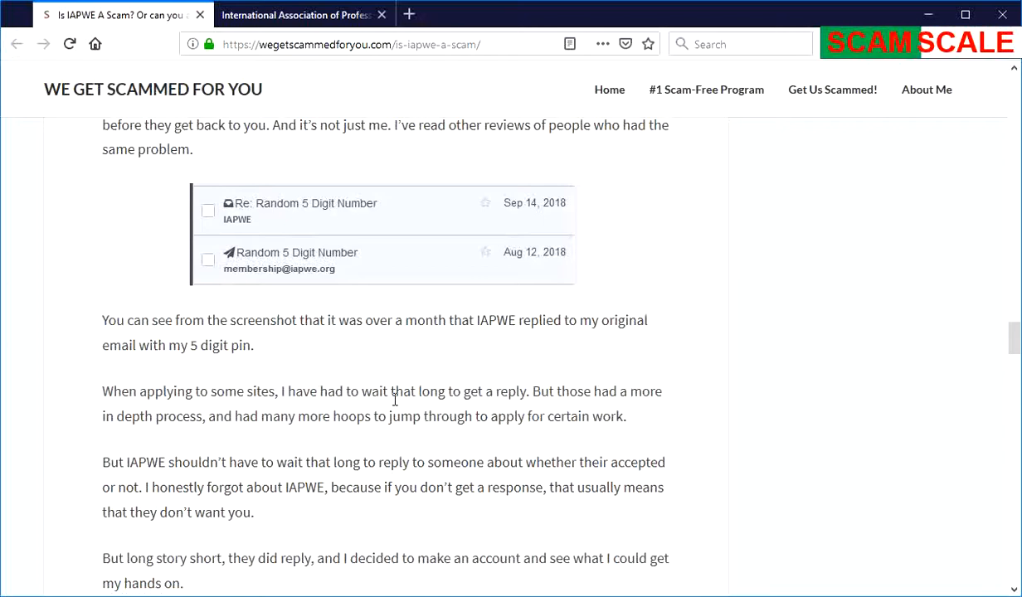
scroll(down, 3)
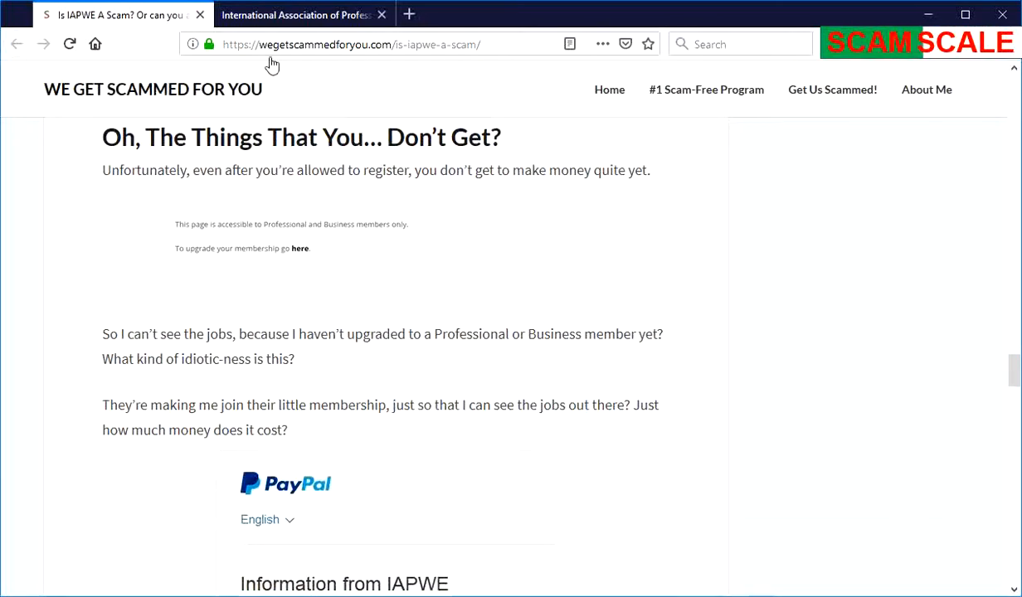
click(307, 14)
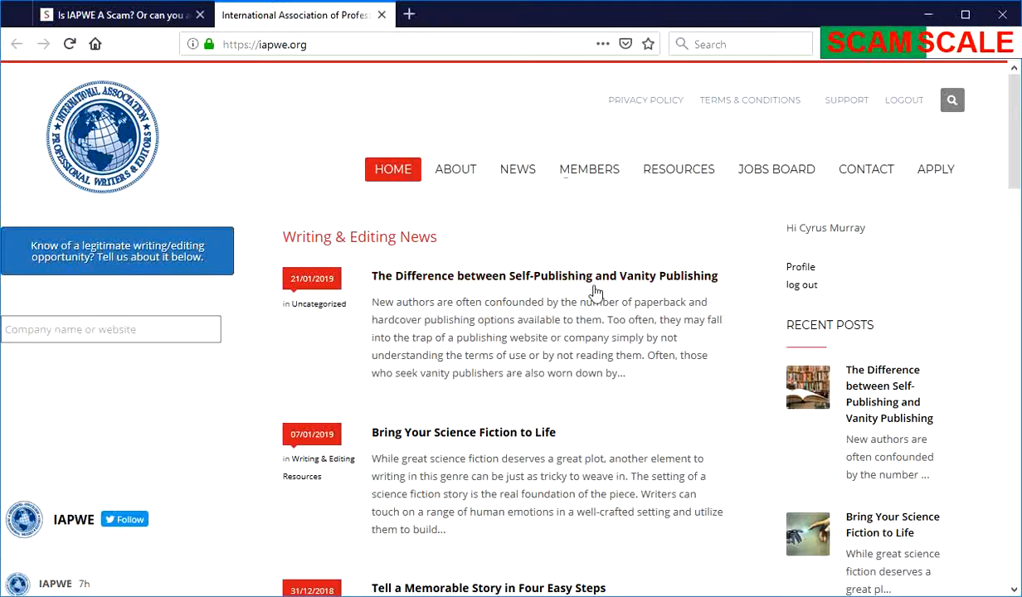
Step: Follow the JOBS BOARD link, reaching the insufficient-permission page
click(775, 169)
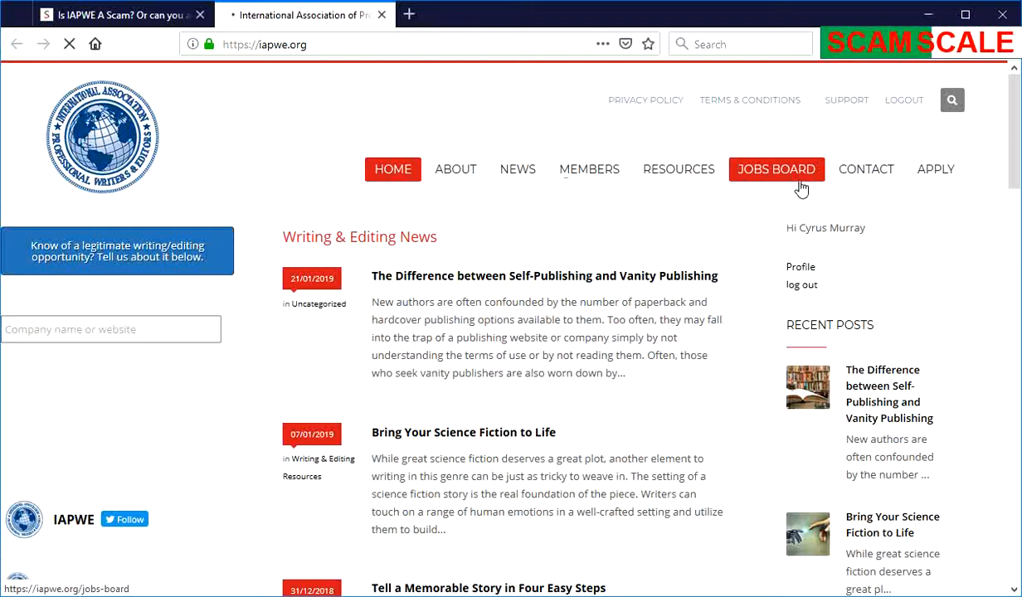
click(776, 169)
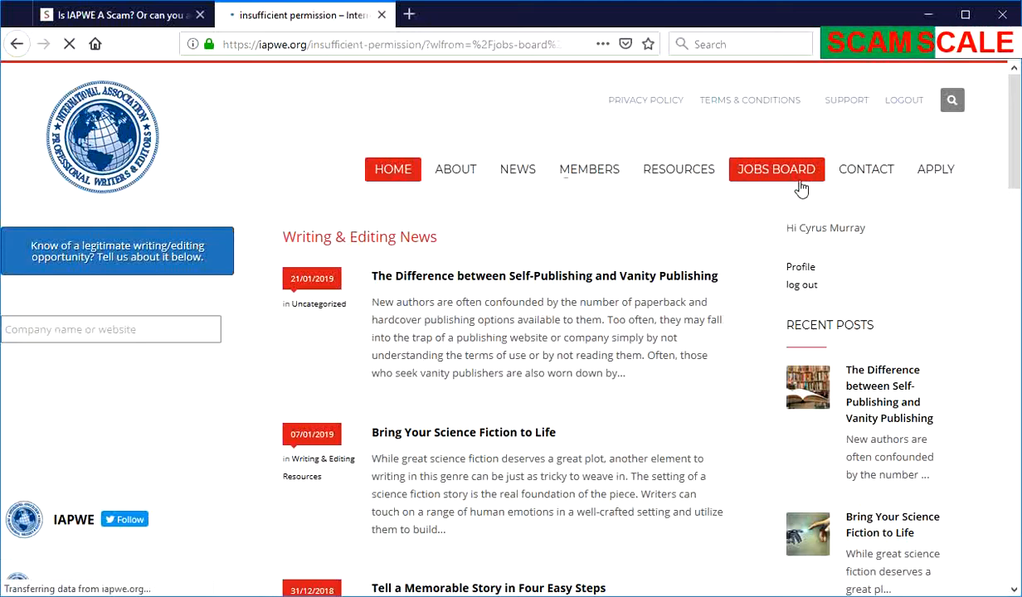
Step: Open the Professional Membership upgrade page in a new tab from the members-only notice
click(776, 169)
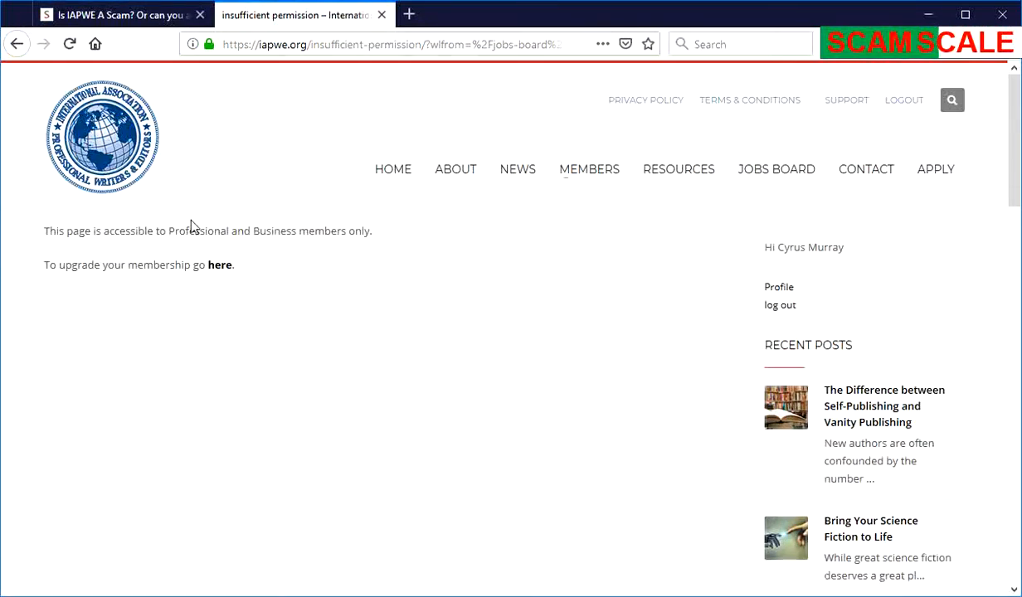
mouse_move(170, 251)
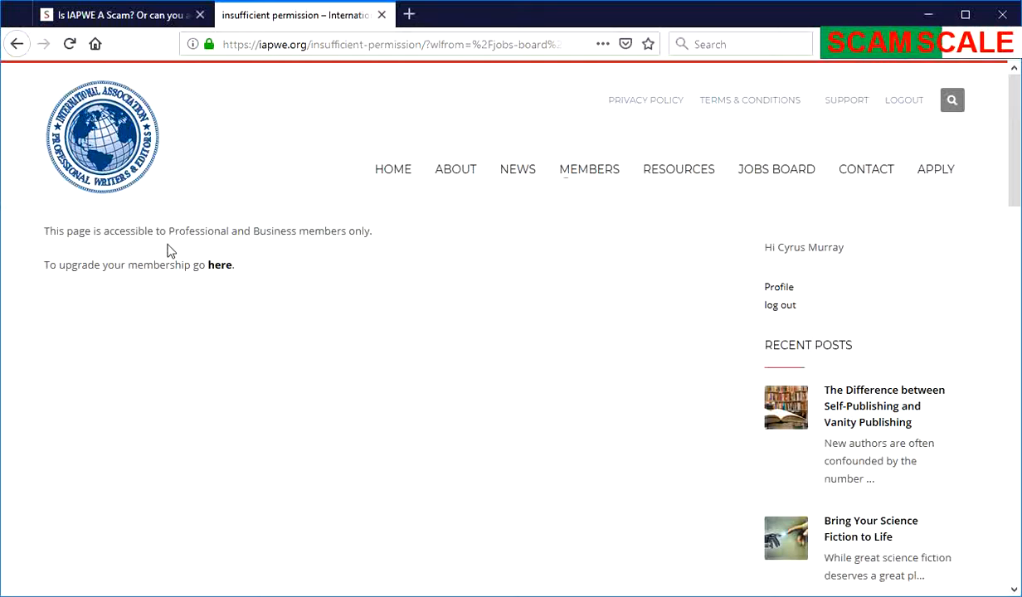
mouse_move(205, 265)
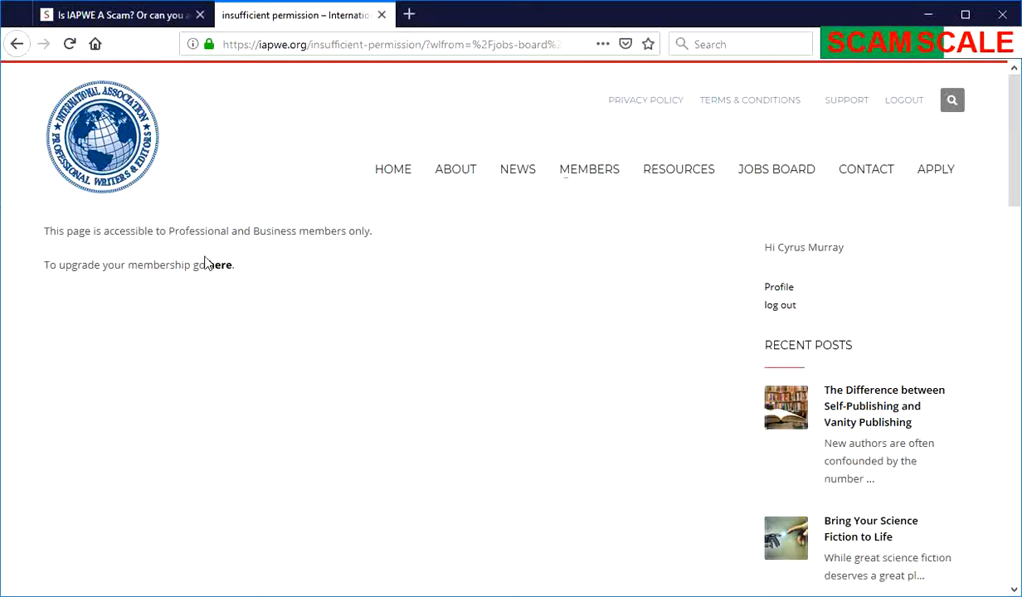
click(220, 264)
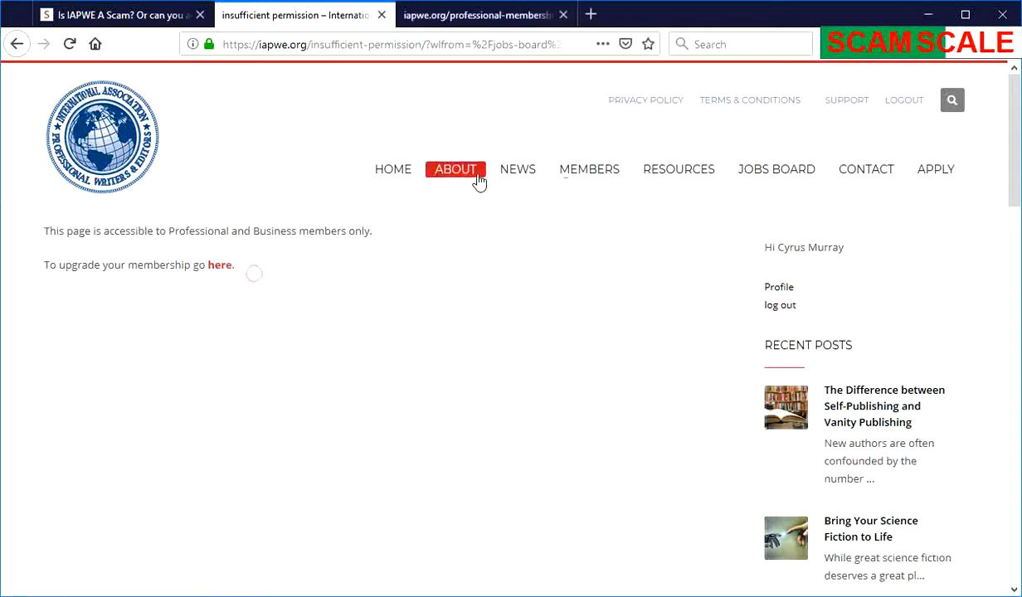
click(220, 265)
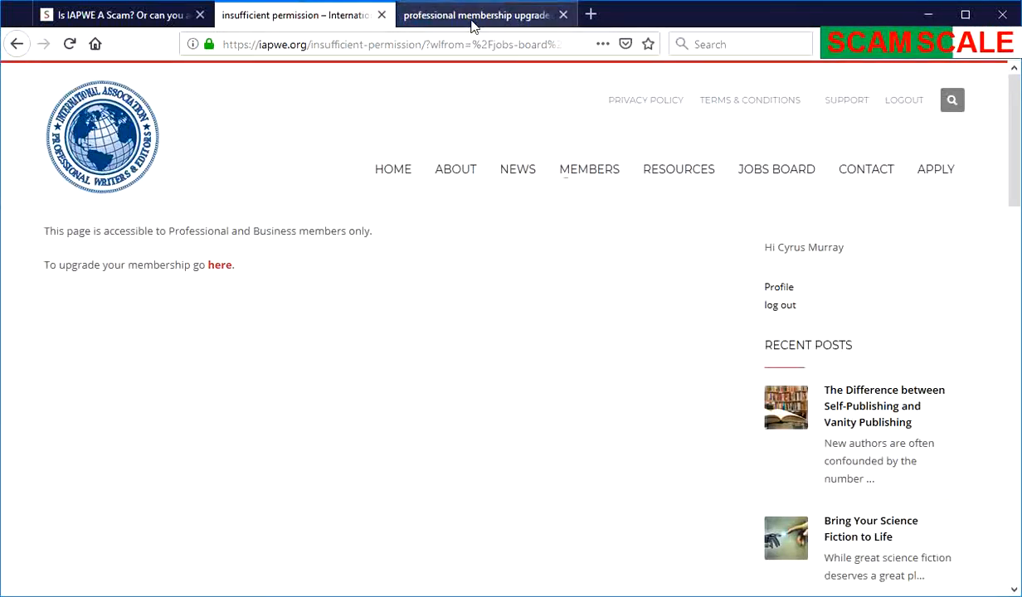
mouse_move(472, 24)
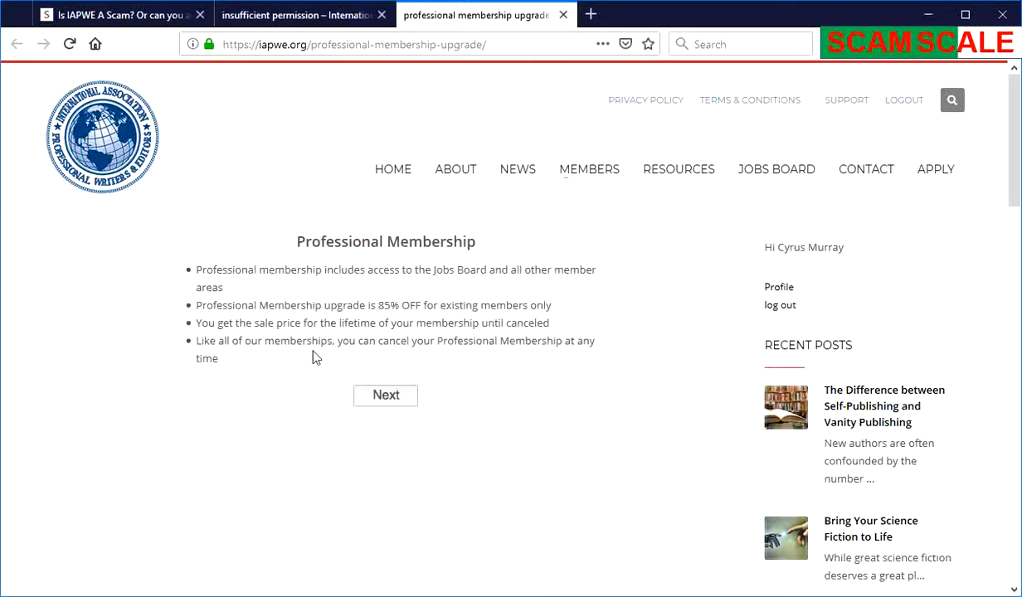
Step: Proceed from the 85%-off Professional Membership offer to PayPal checkout
click(385, 394)
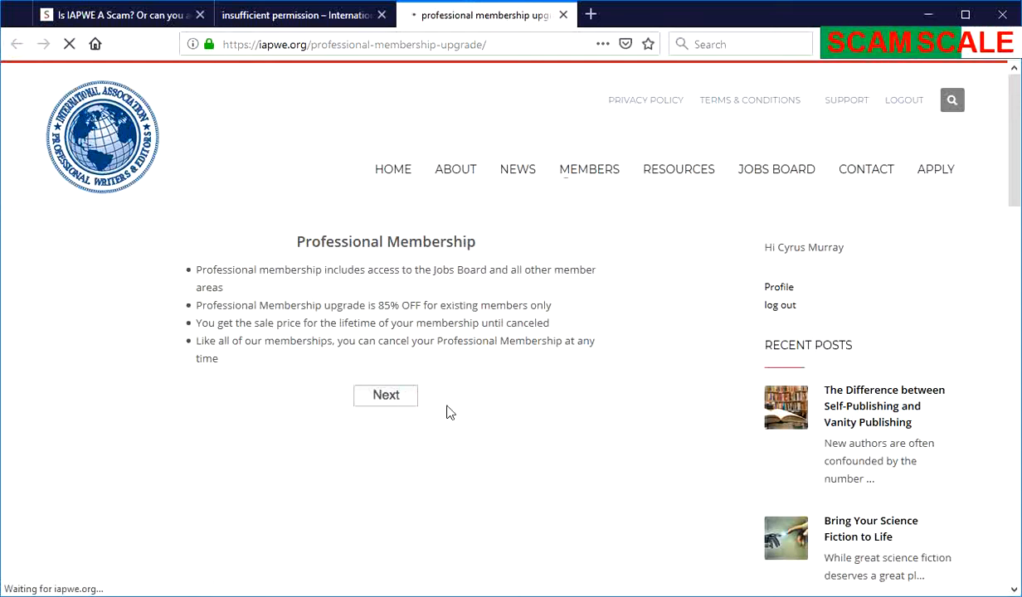
click(385, 394)
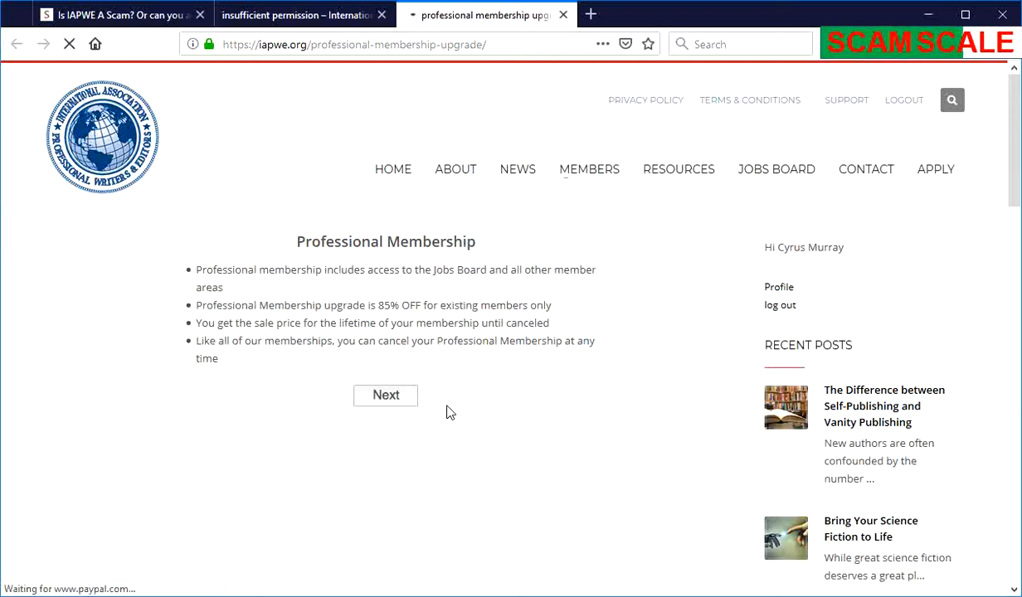
click(384, 394)
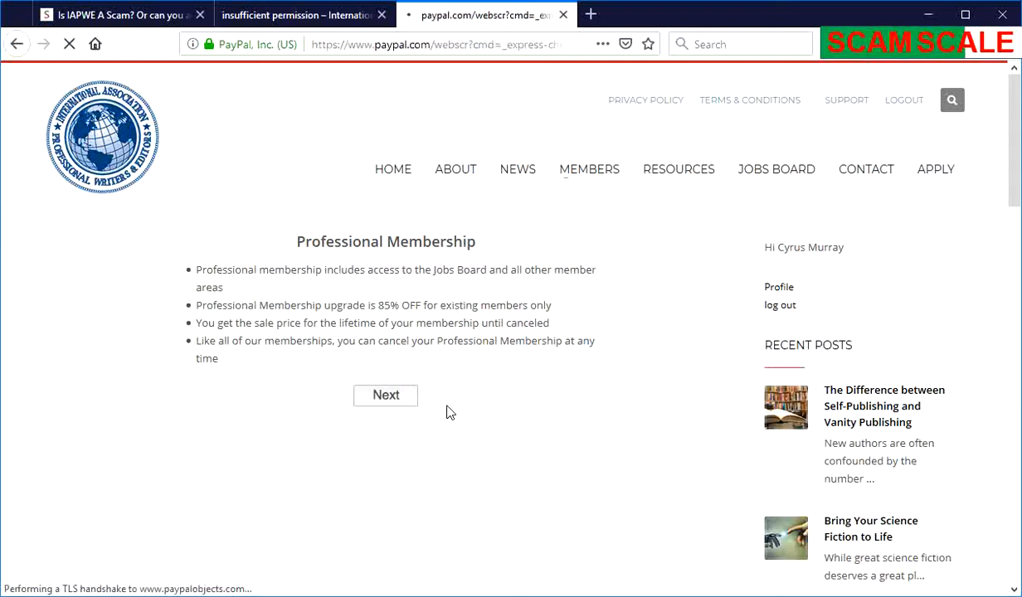
Step: View the $5.95-every-30-days PayPal charge and card form, then return to the IAPWE tab
click(385, 394)
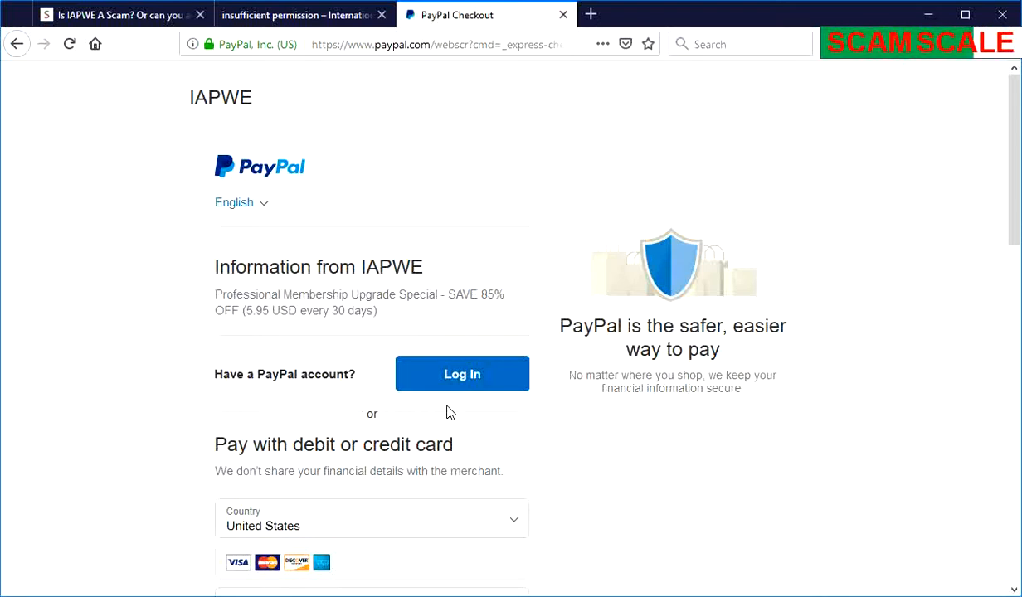
mouse_move(208, 216)
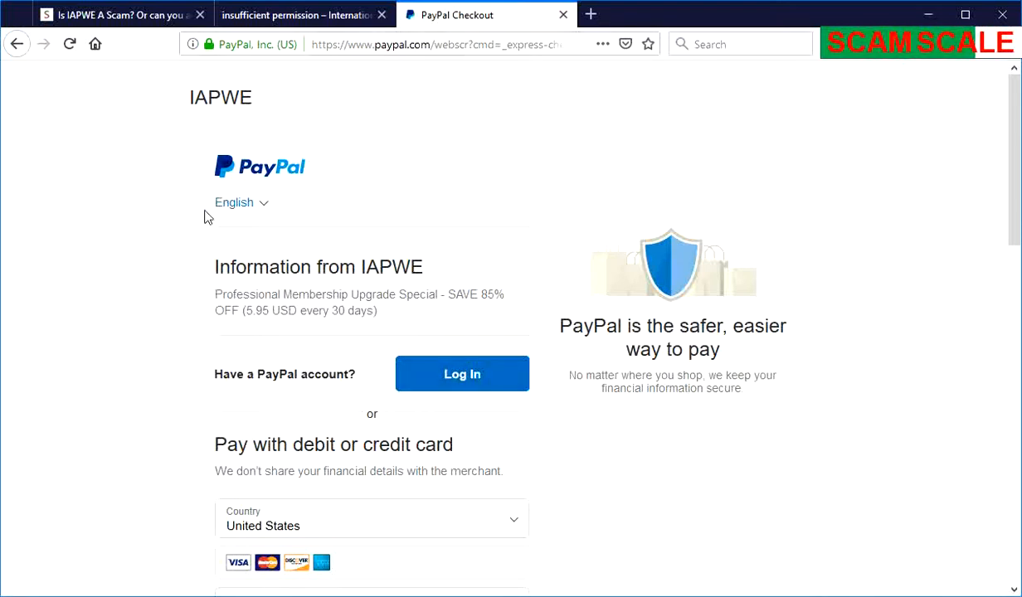
mouse_move(428, 299)
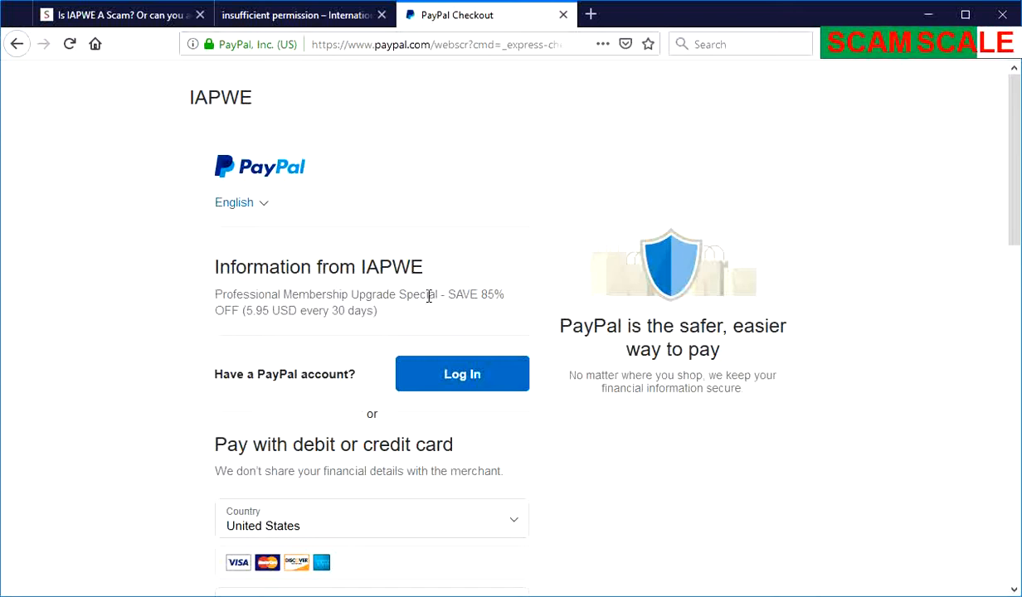
mouse_move(547, 322)
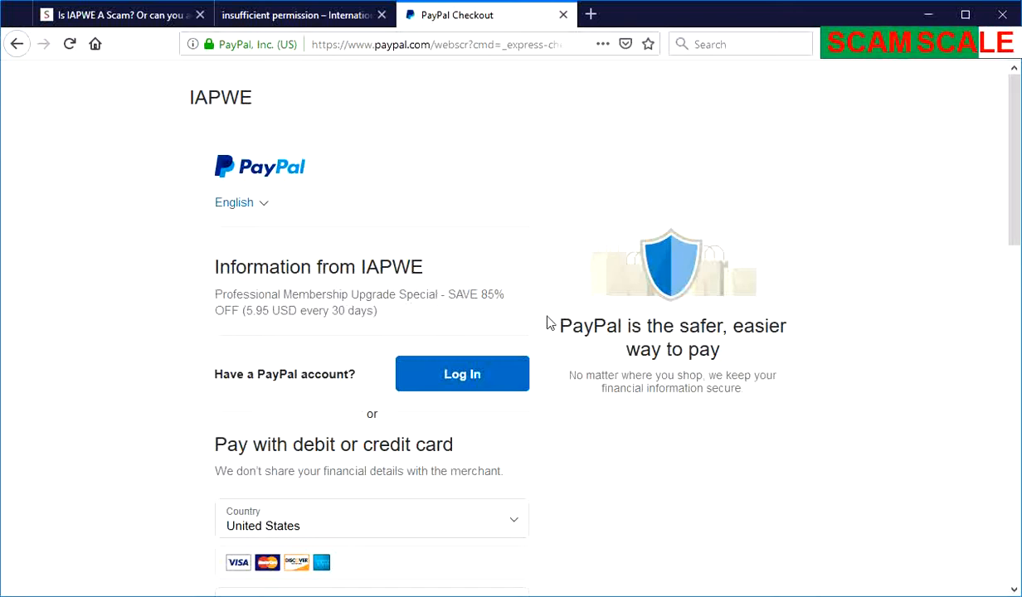
mouse_move(325, 332)
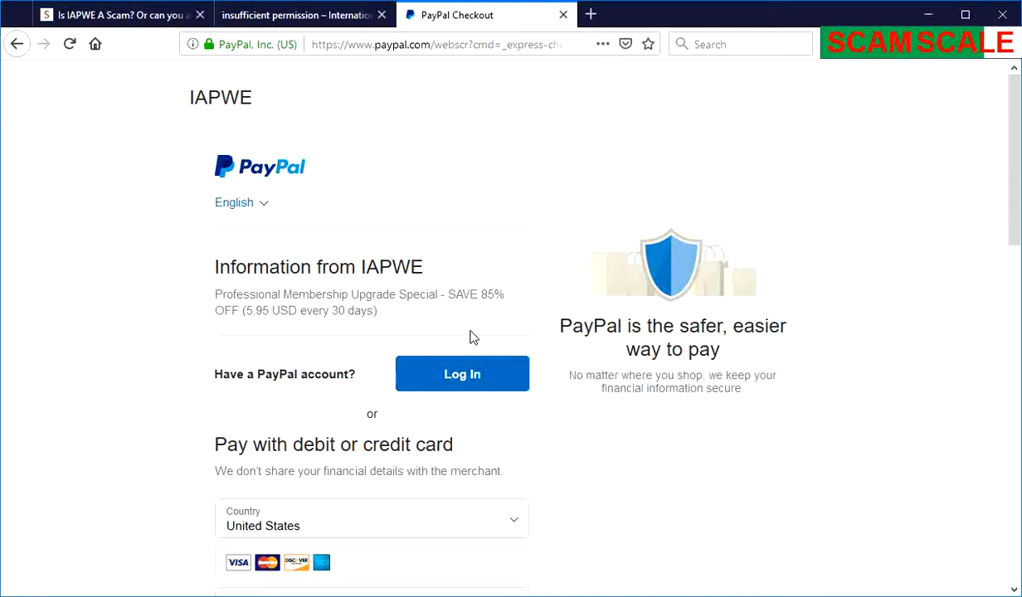
mouse_move(423, 309)
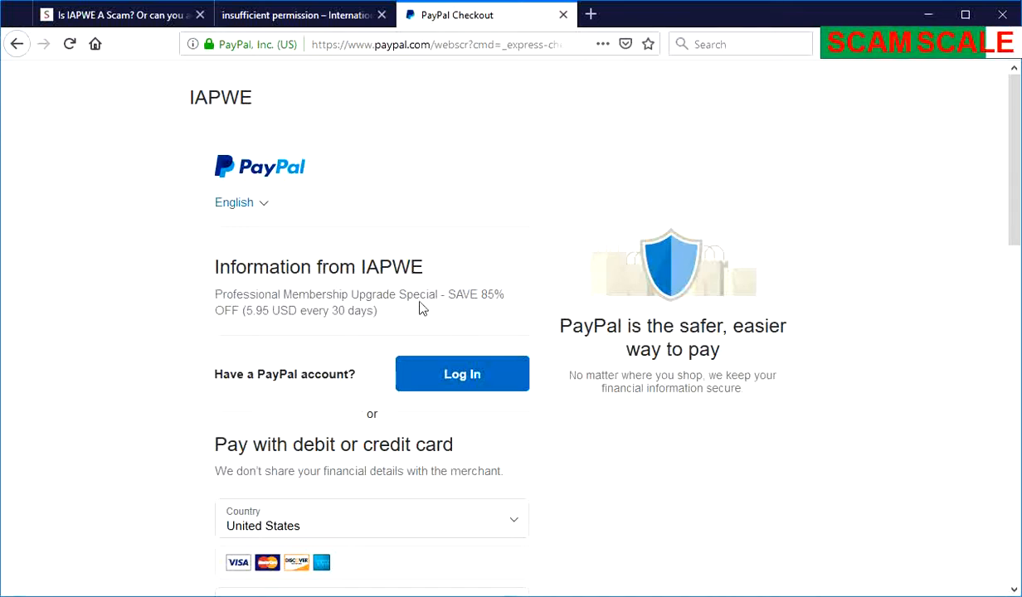
scroll(down, 3)
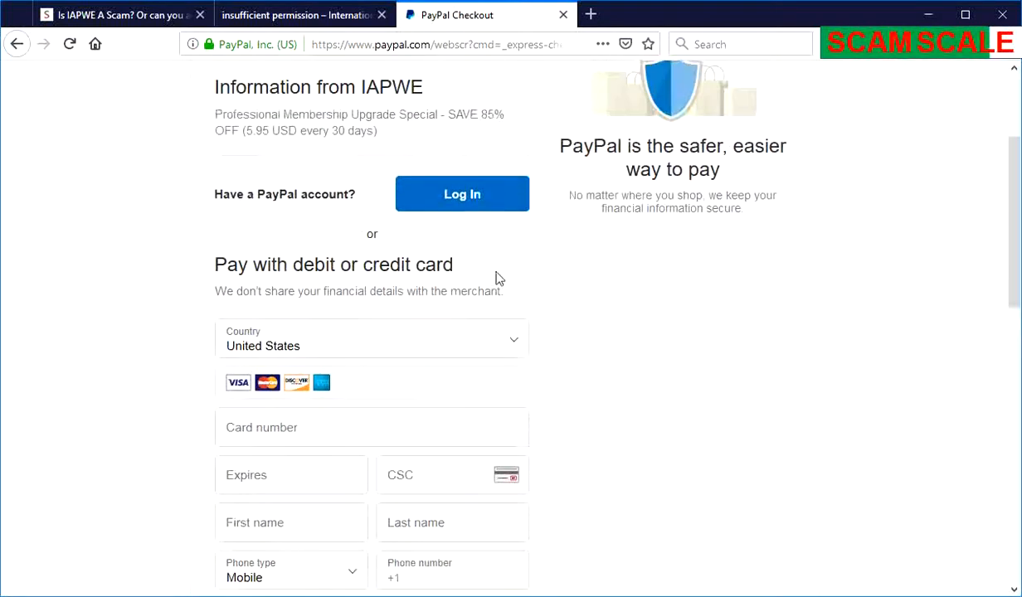
click(298, 15)
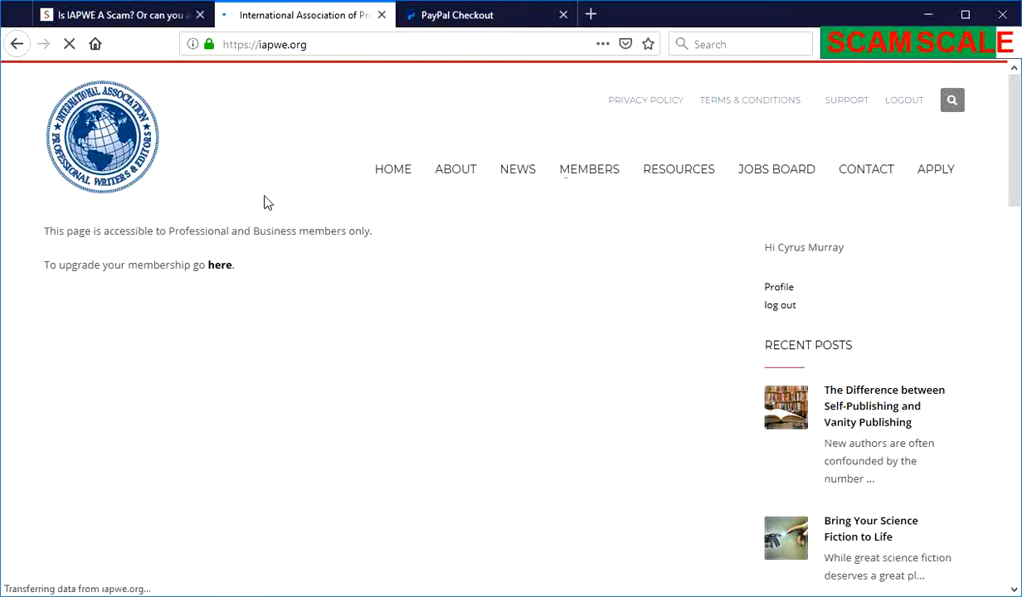
Step: Scroll the IAPWE home page news, then return to the review's members-only section
click(392, 169)
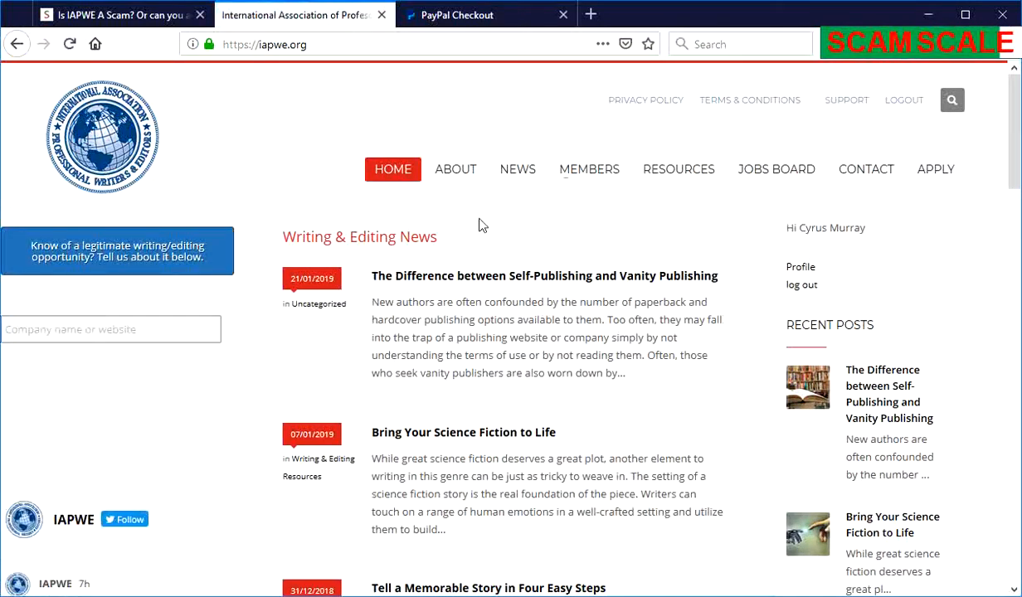
scroll(down, 3)
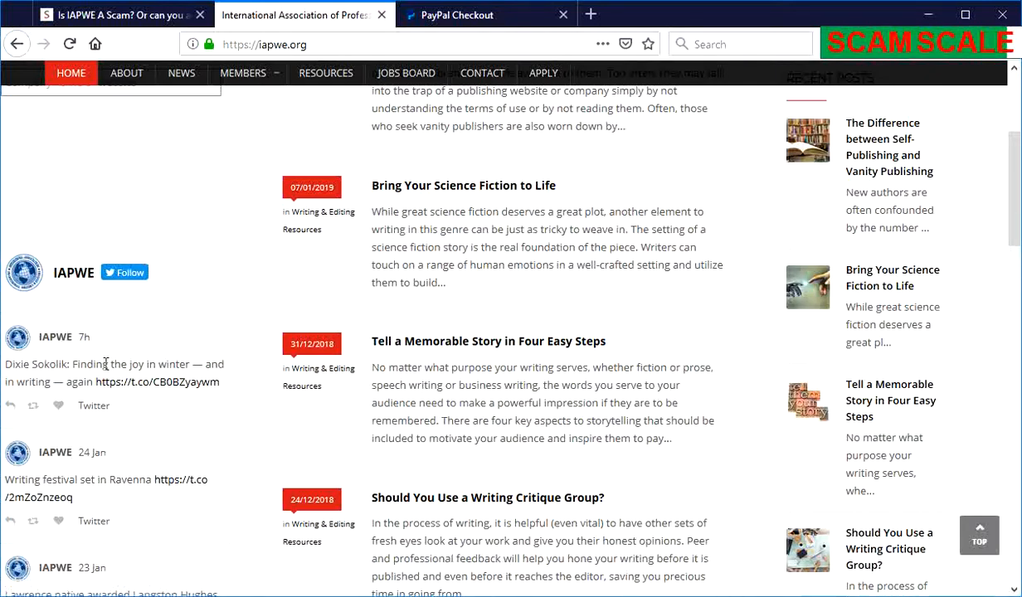
scroll(down, 3)
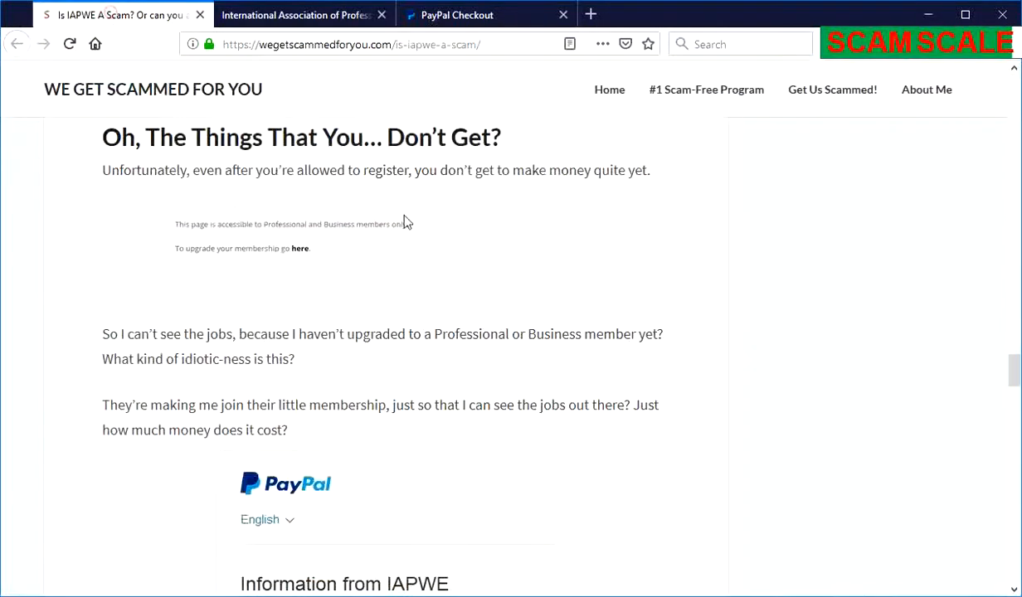
scroll(down, 3)
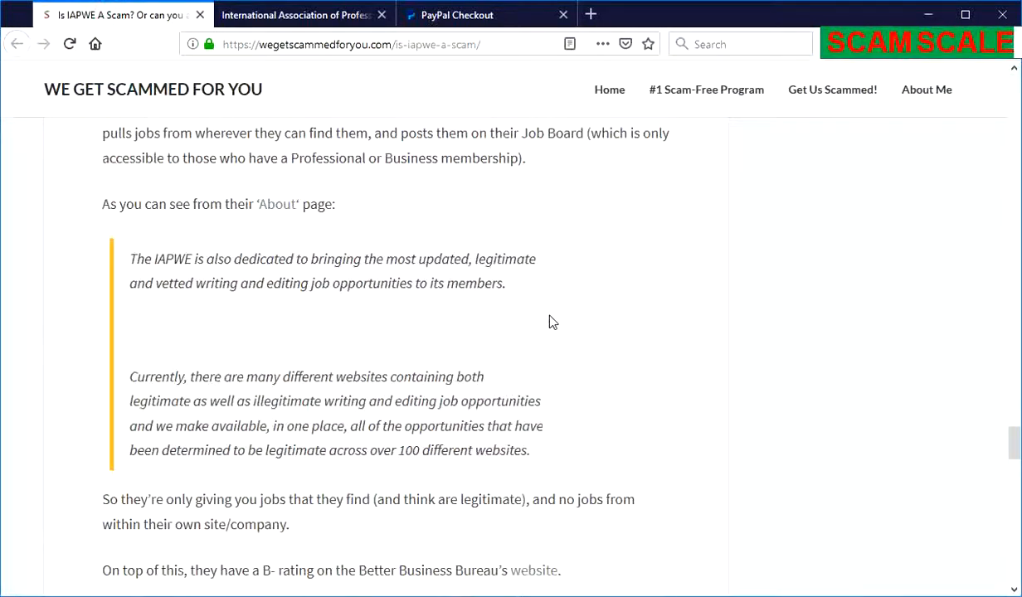
scroll(down, 3)
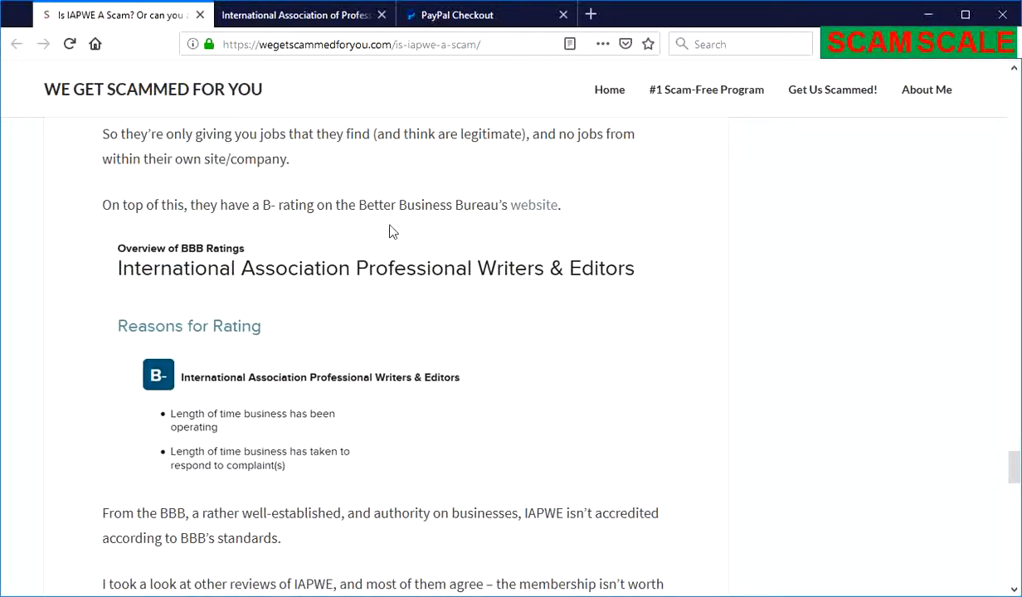
scroll(down, 3)
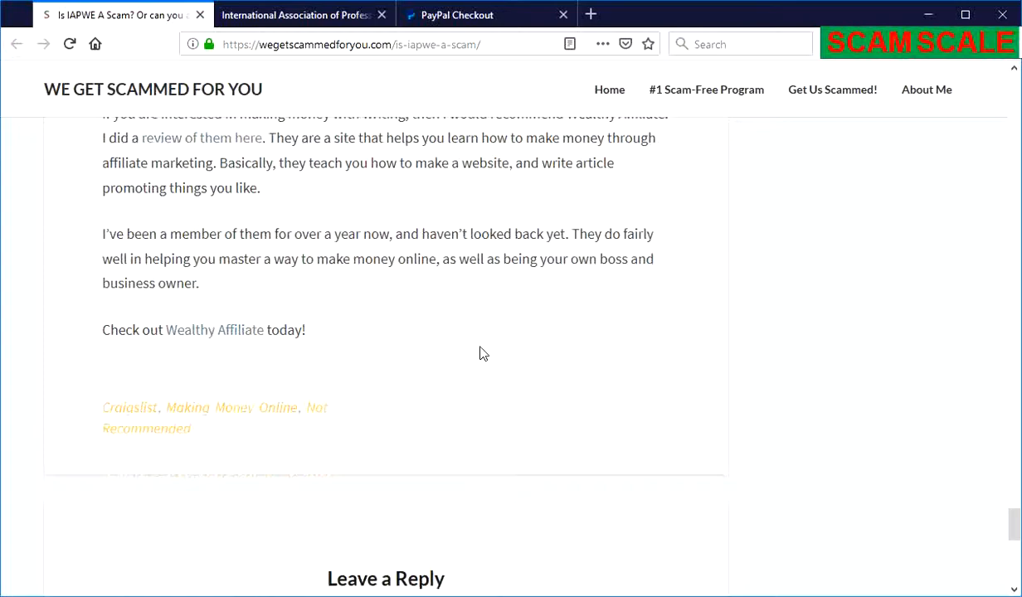